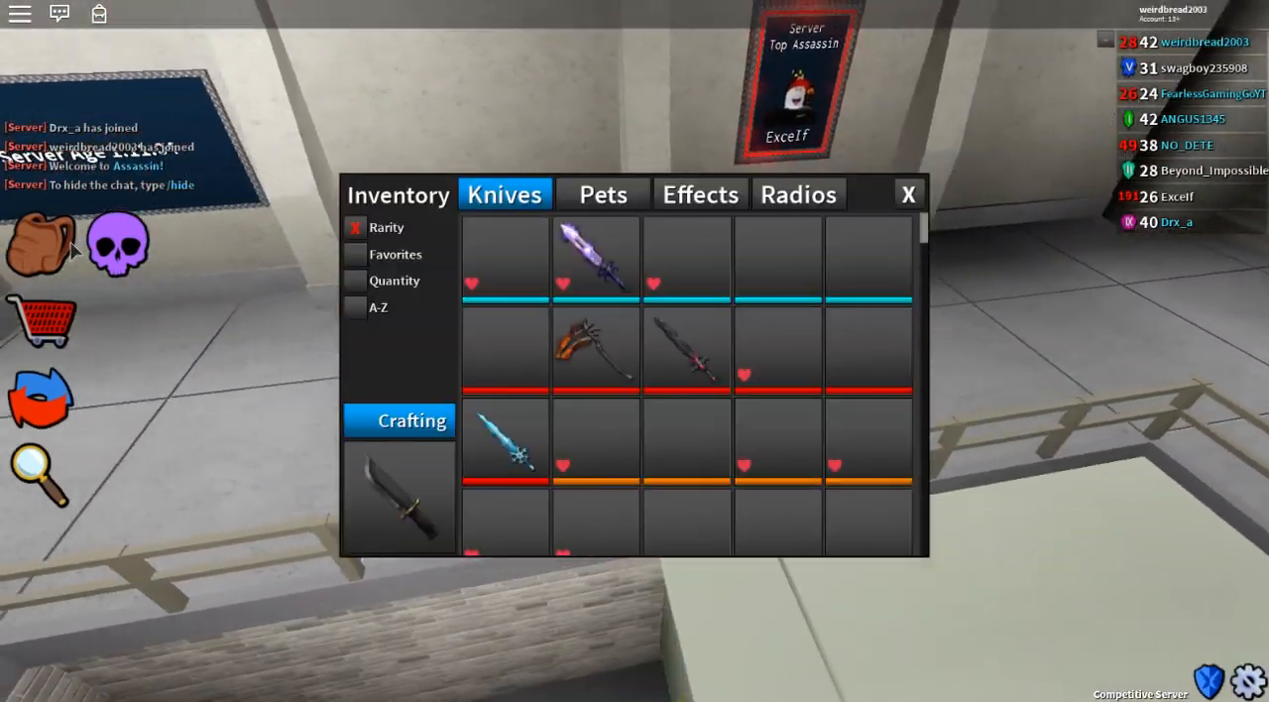
Browse the Knives tab of your own Inventory, then close it to rejoin the round
left_click(908, 194)
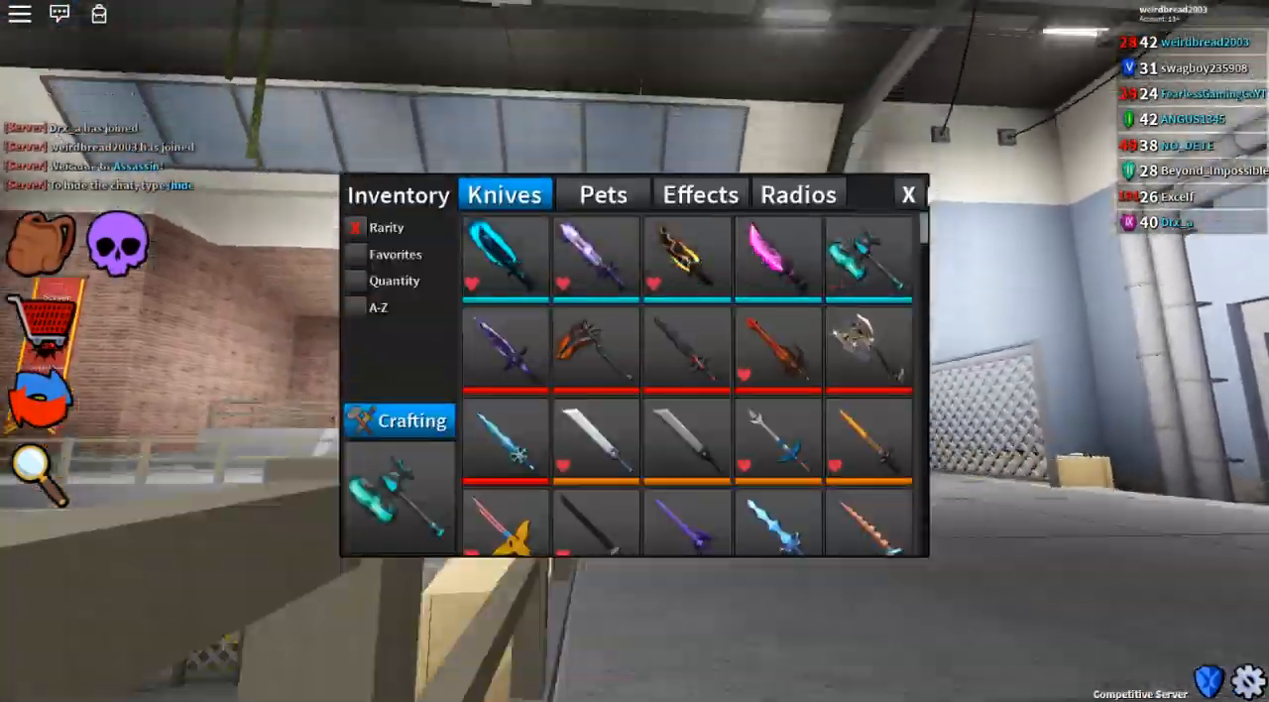
left_click(907, 194)
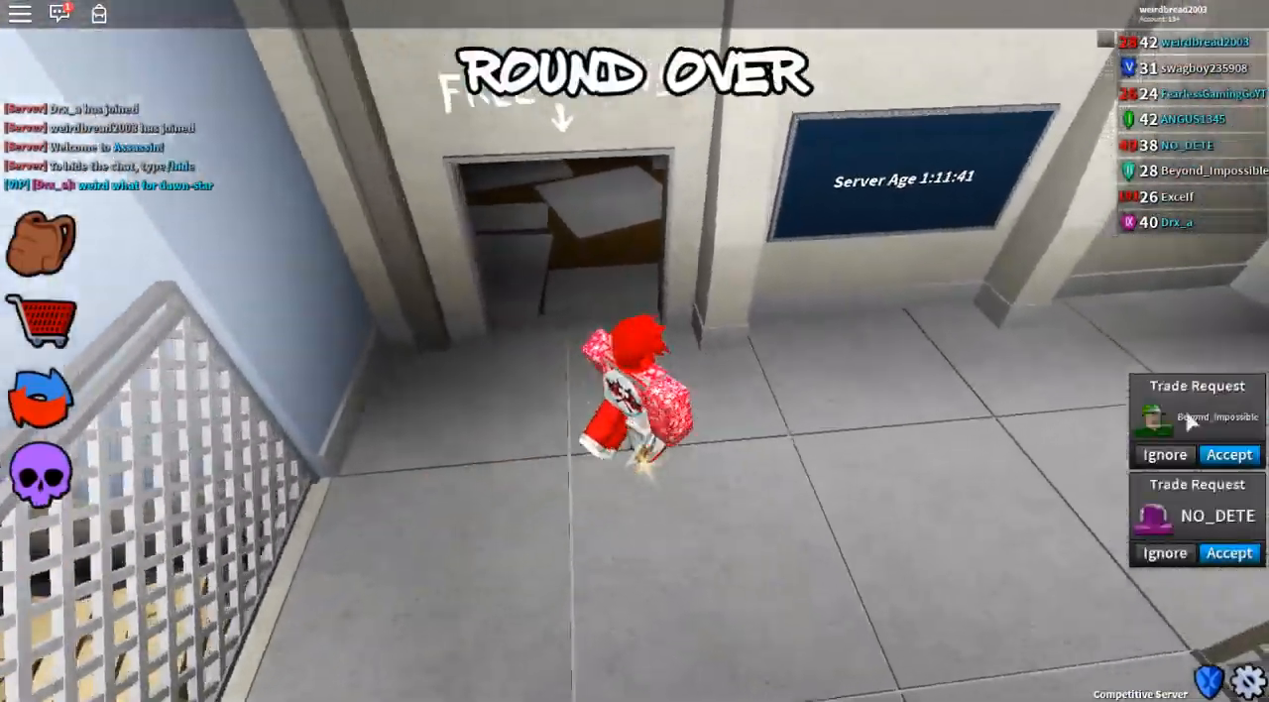
From the Trade list, inspect Excelf's knife inventory and scroll through it
left_click(1250, 456)
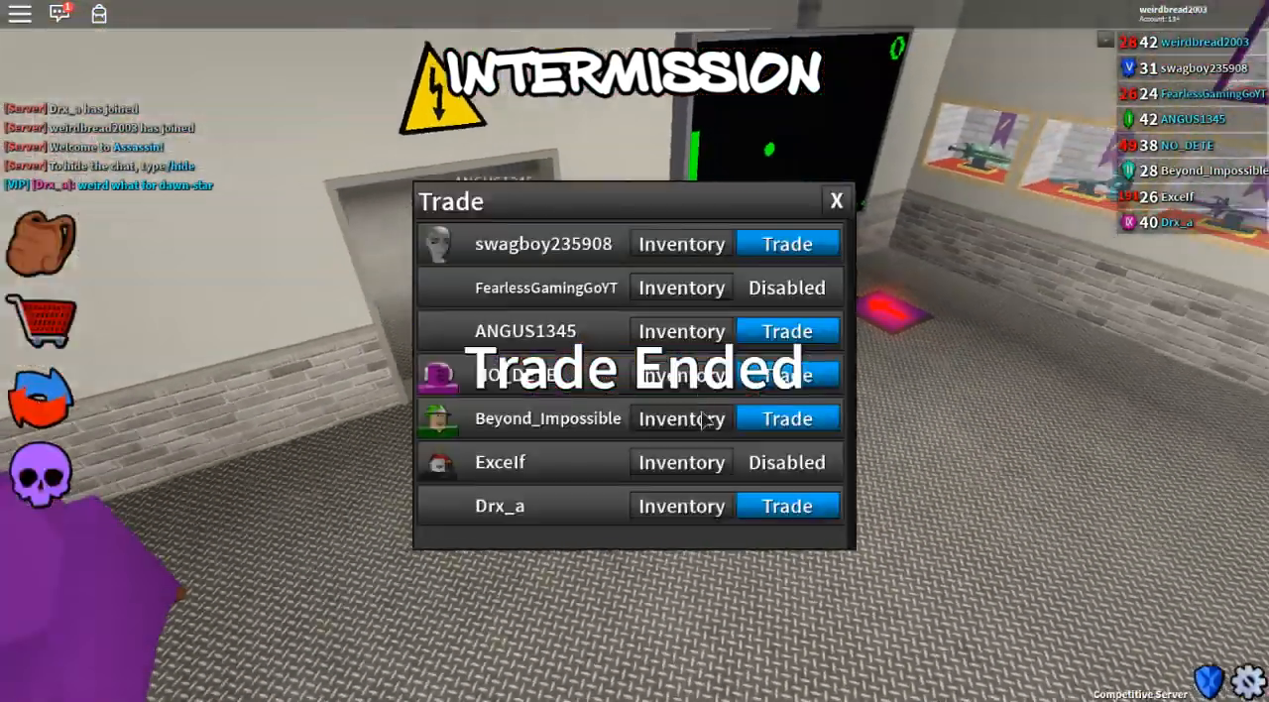
left_click(680, 505)
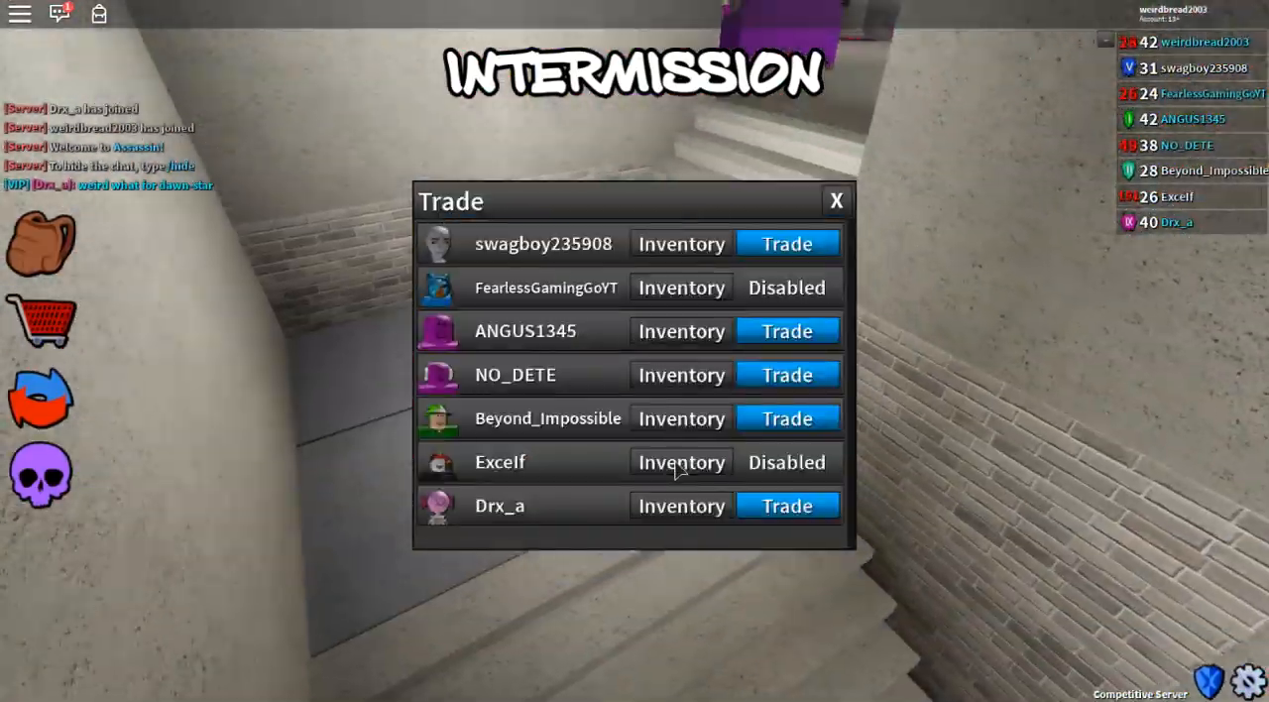
left_click(682, 462)
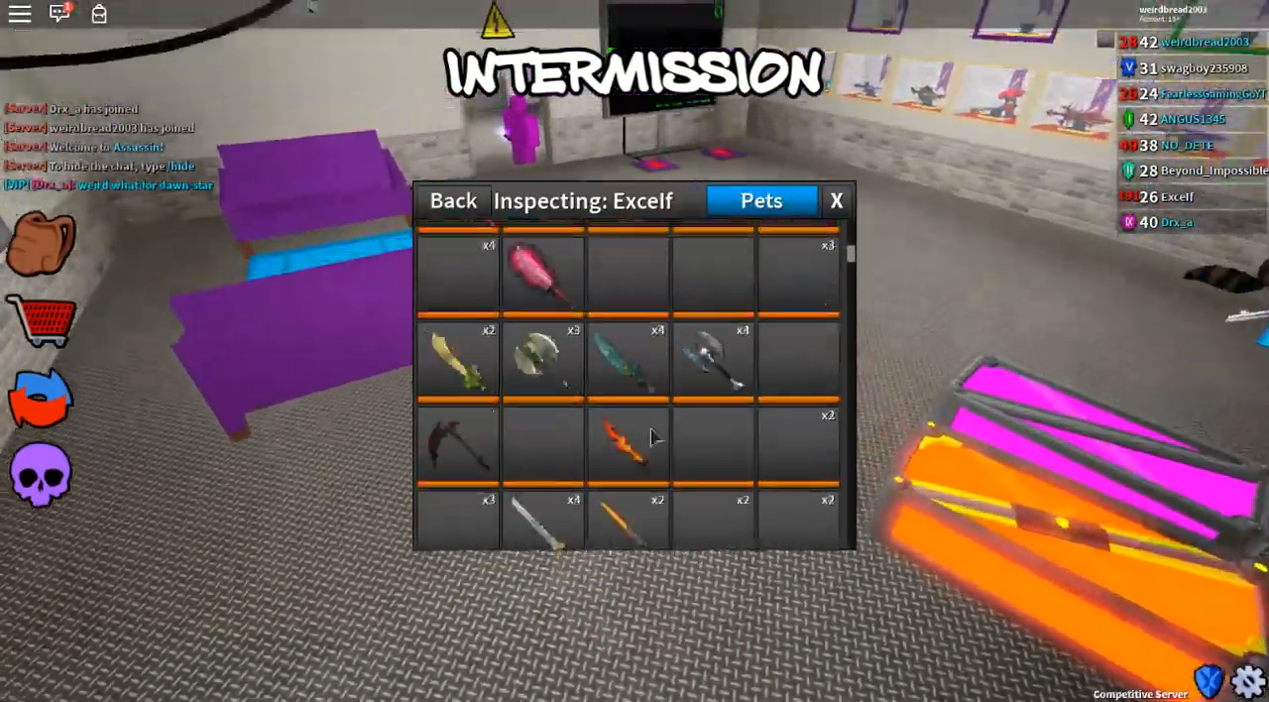
scroll("down", 3)
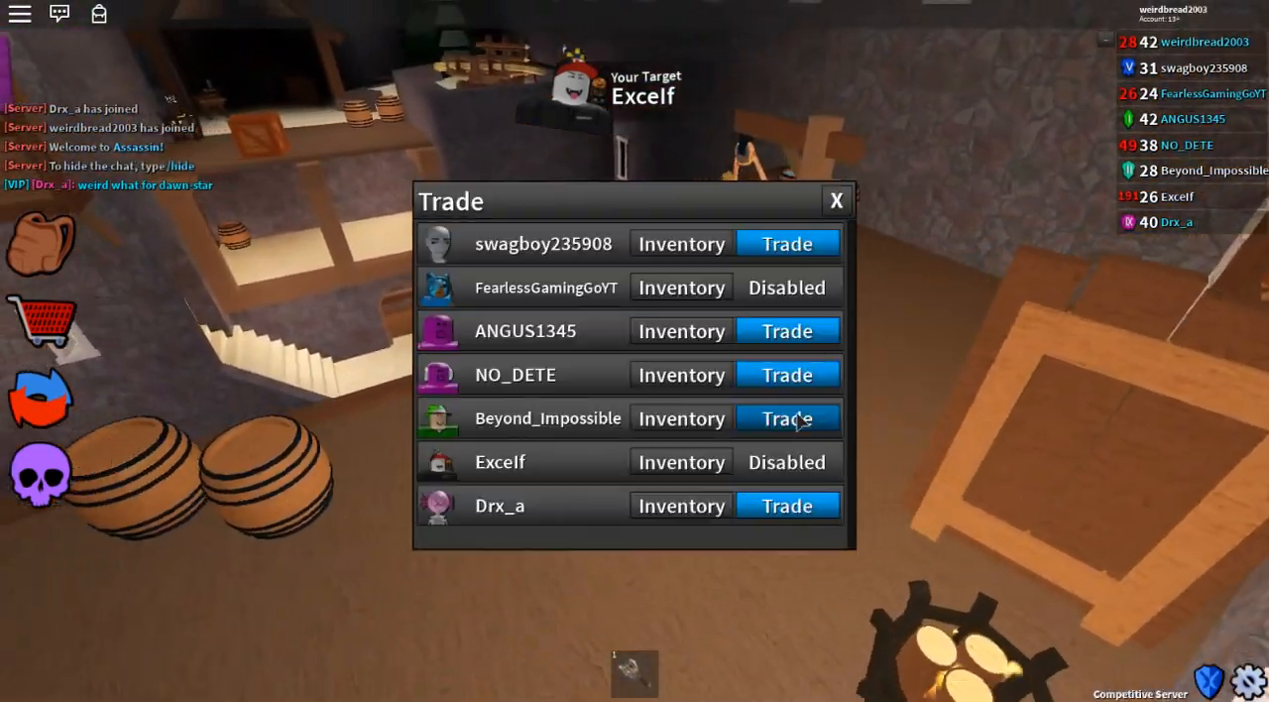
left_click(680, 504)
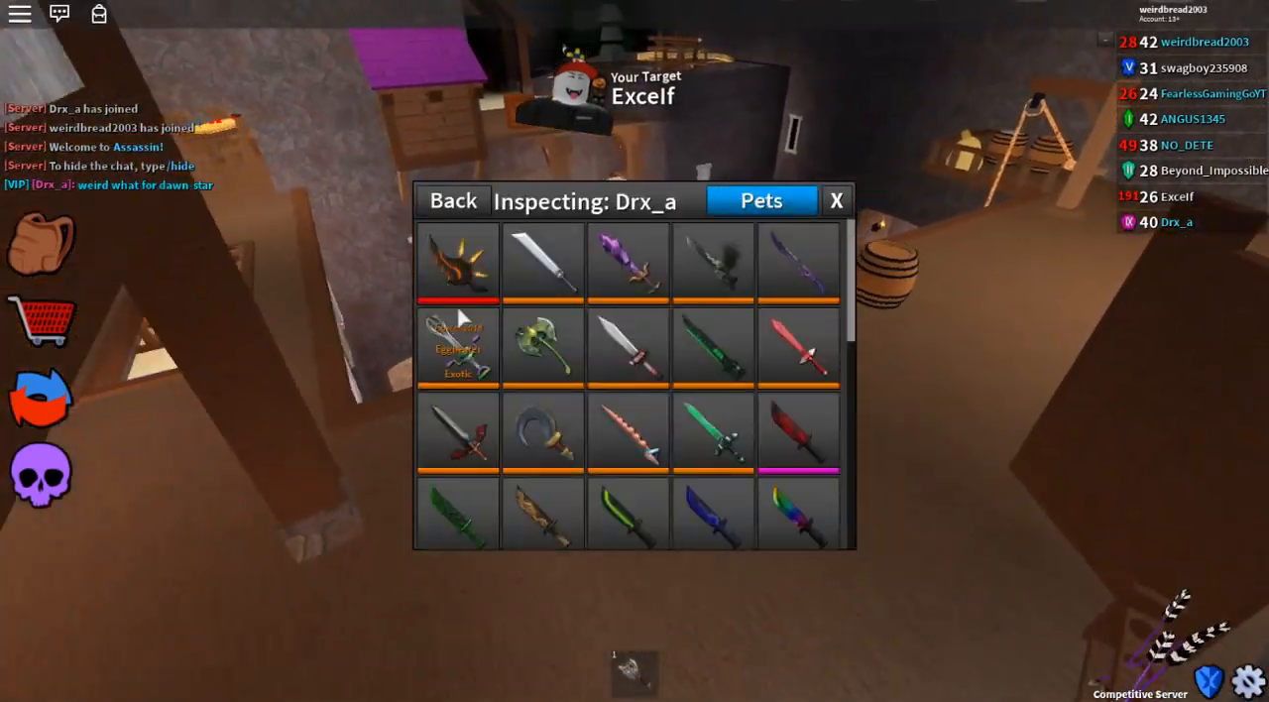
left_click(451, 200)
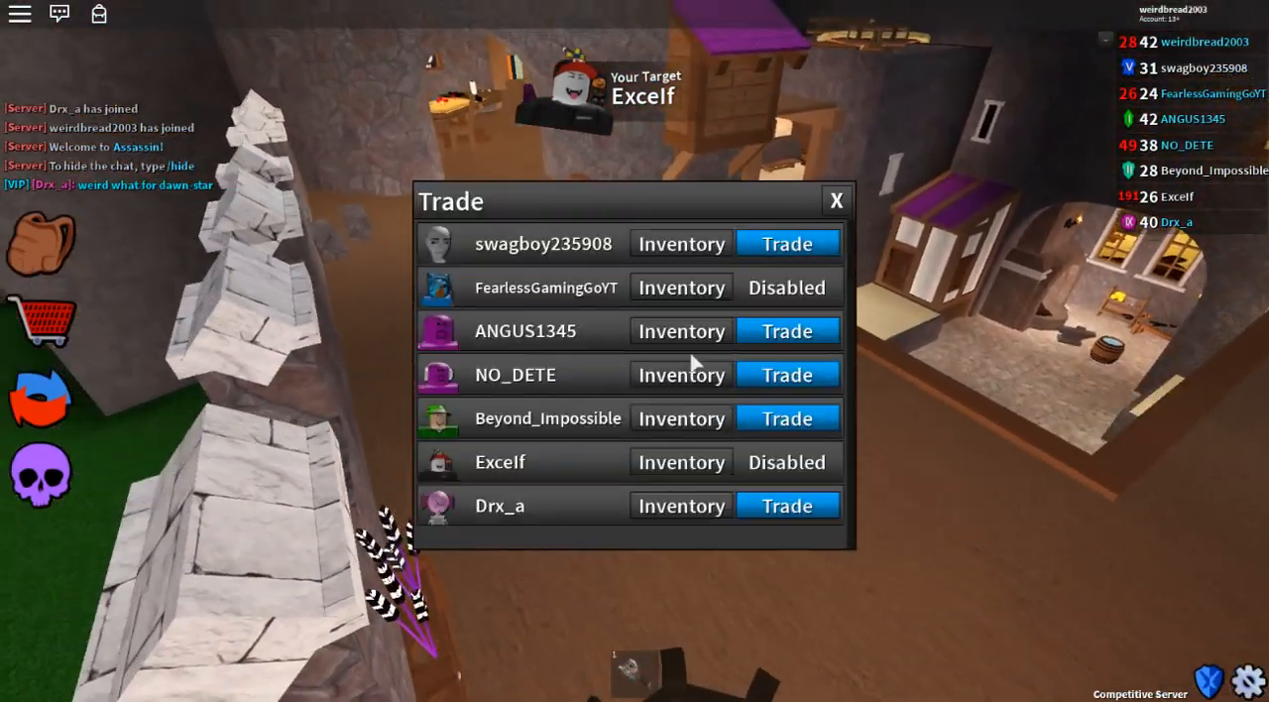
left_click(681, 373)
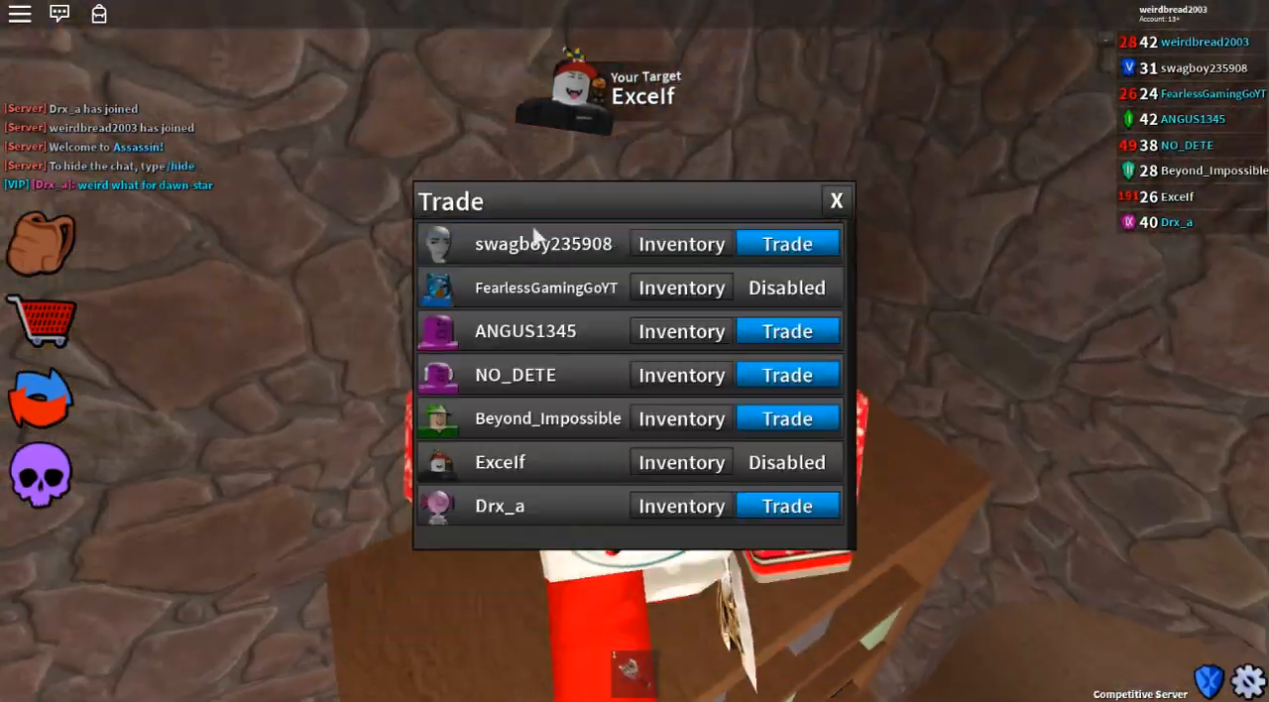
left_click(682, 285)
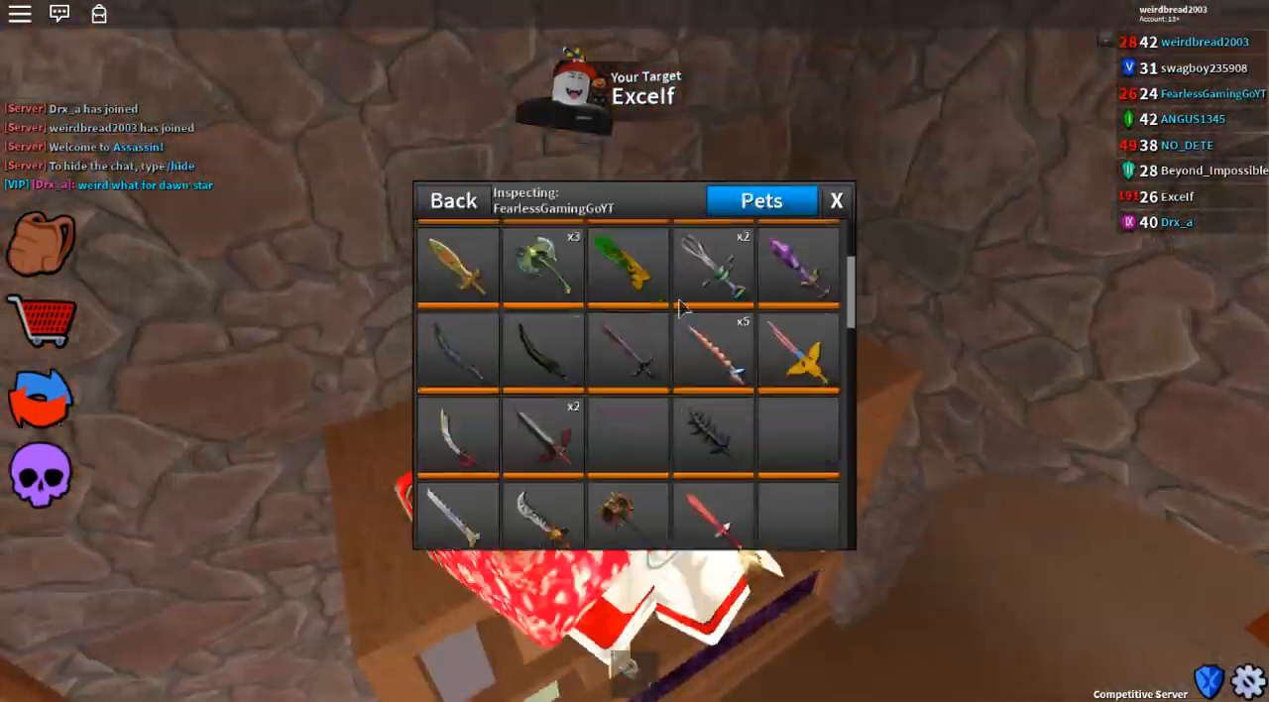
scroll("down", 3)
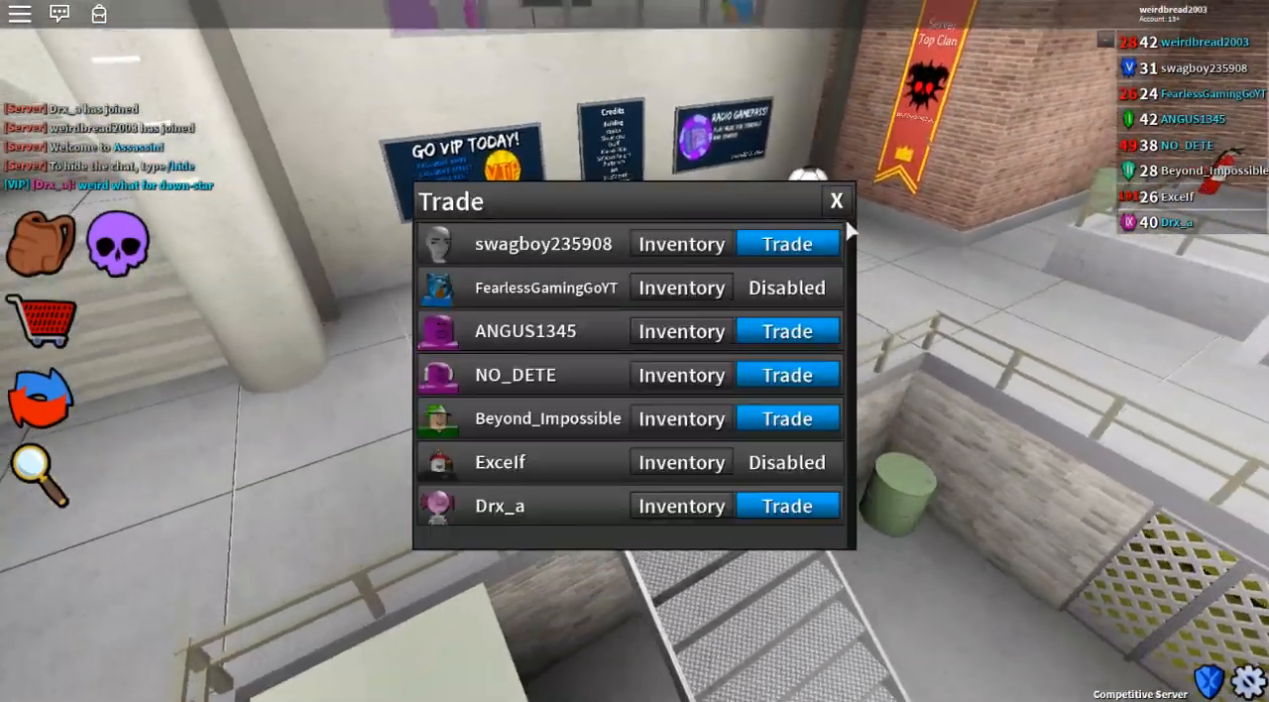
Look over Excelf's knife inventory a second time
left_click(680, 373)
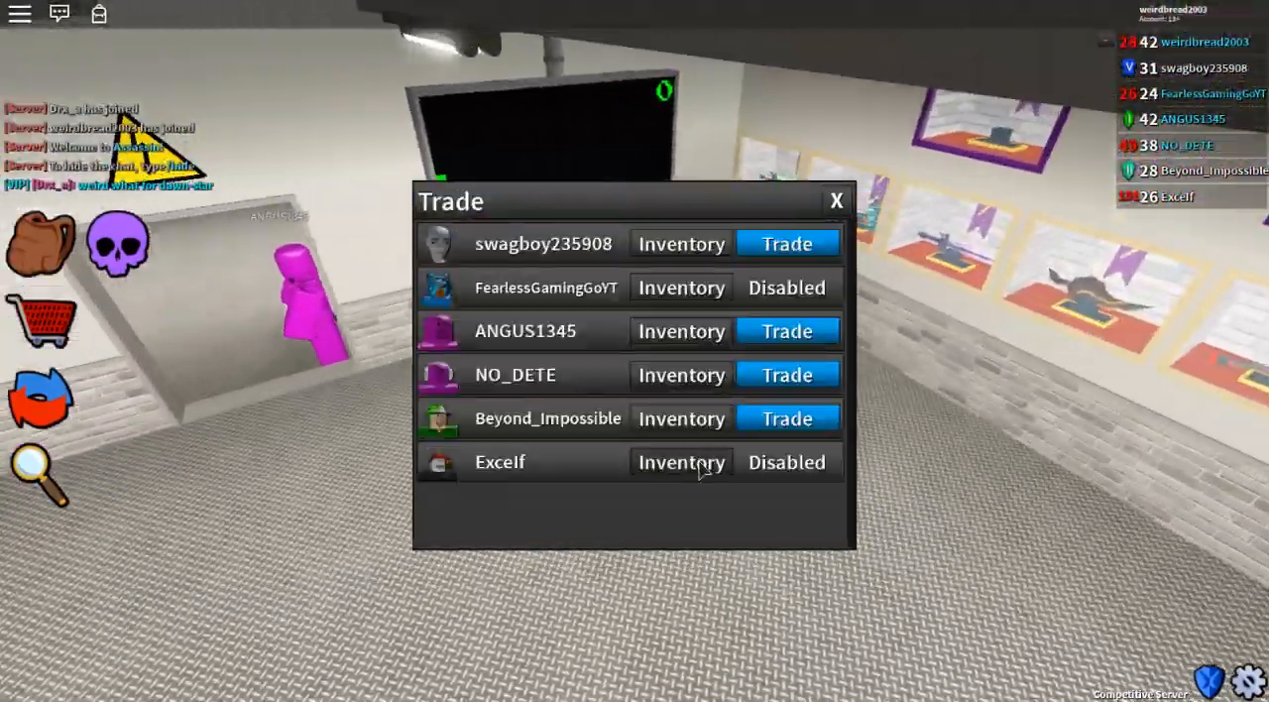
left_click(680, 461)
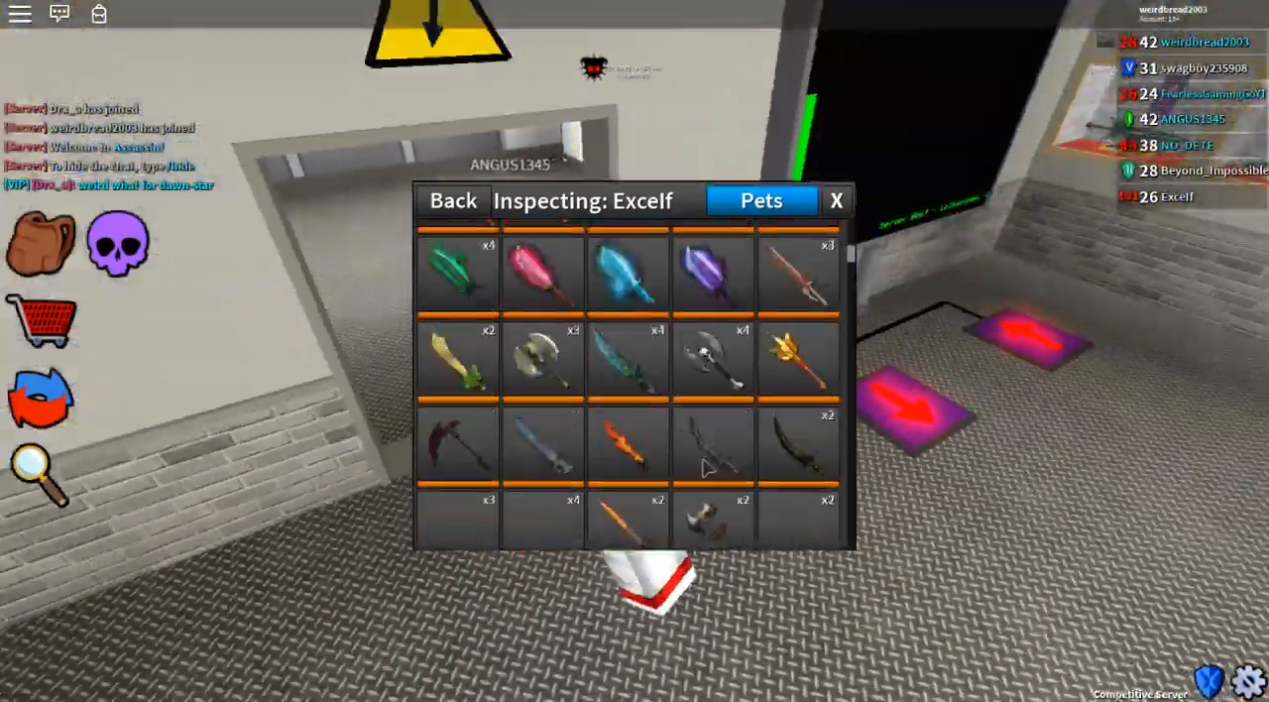
scroll("down", 3)
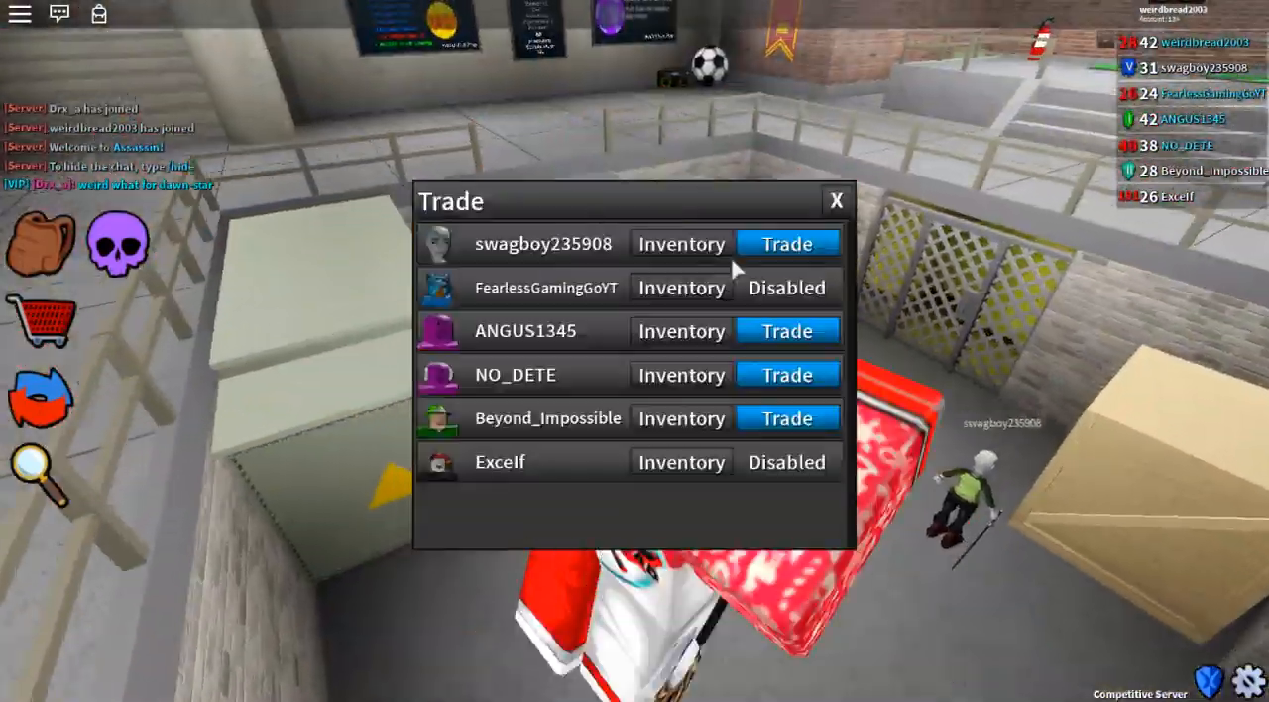
left_click(785, 373)
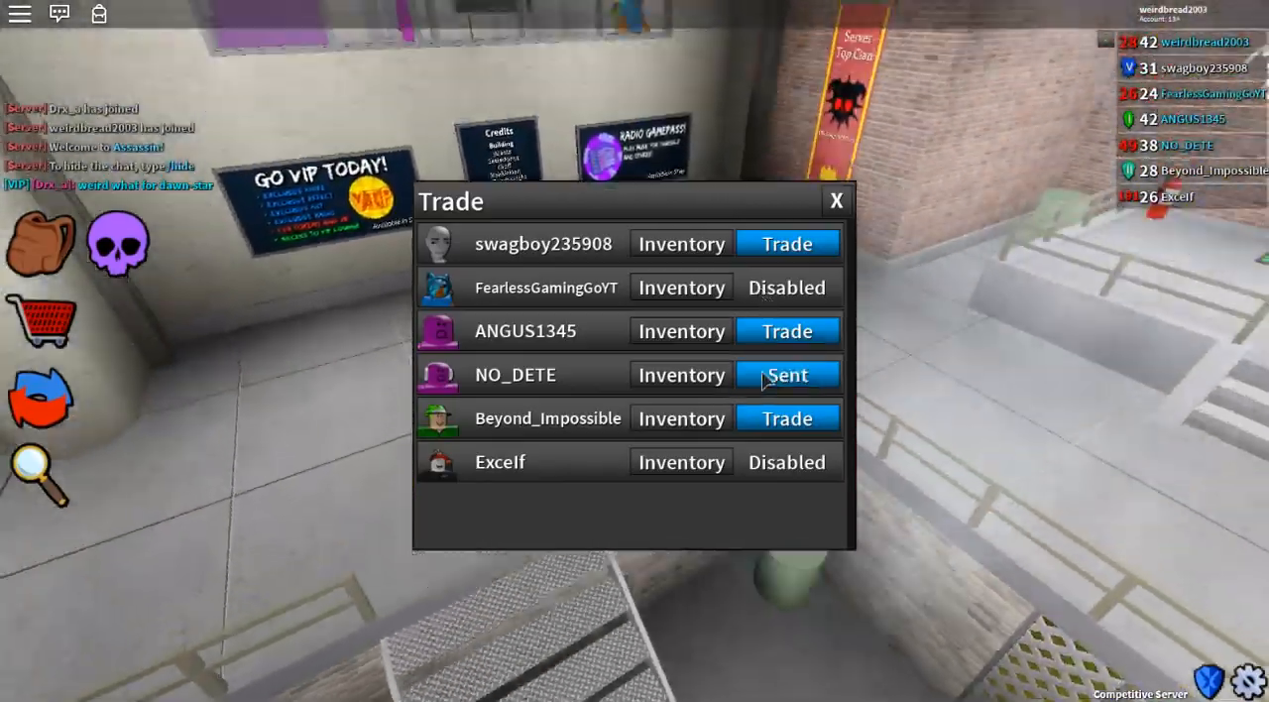
left_click(682, 372)
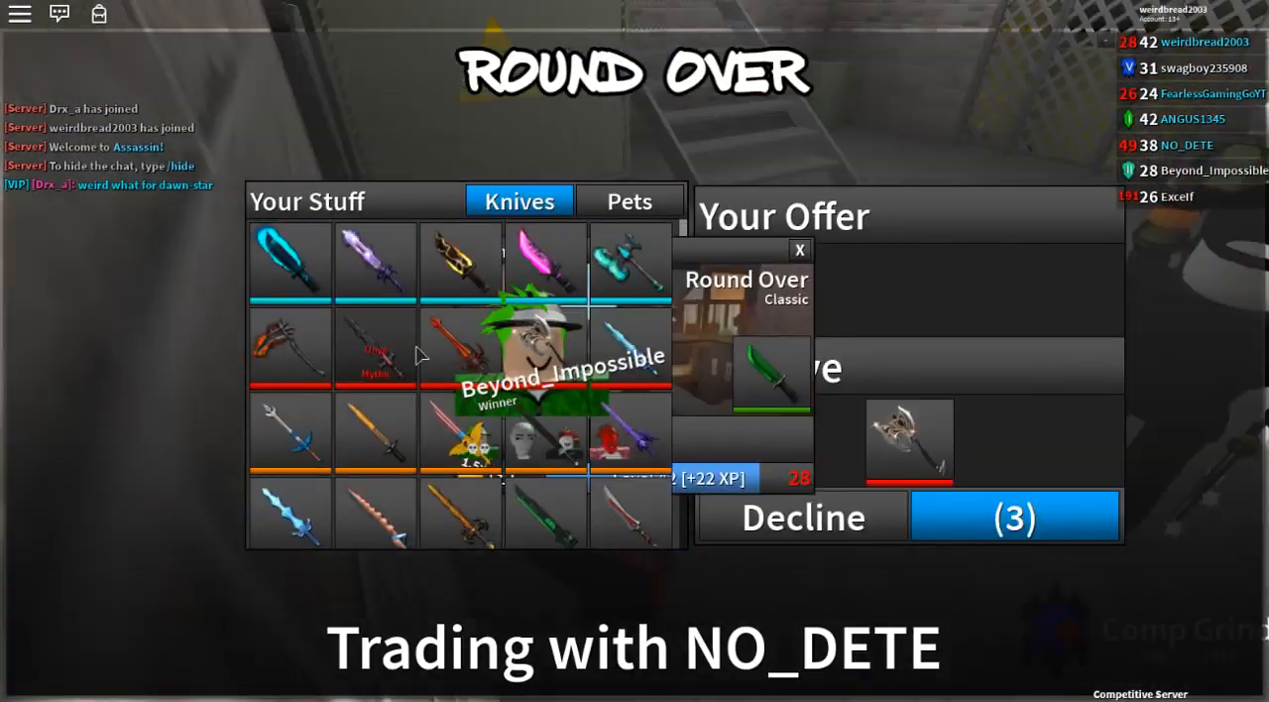
Offer six of your knives against NO_DETE's three and accept the trade
left_click(801, 250)
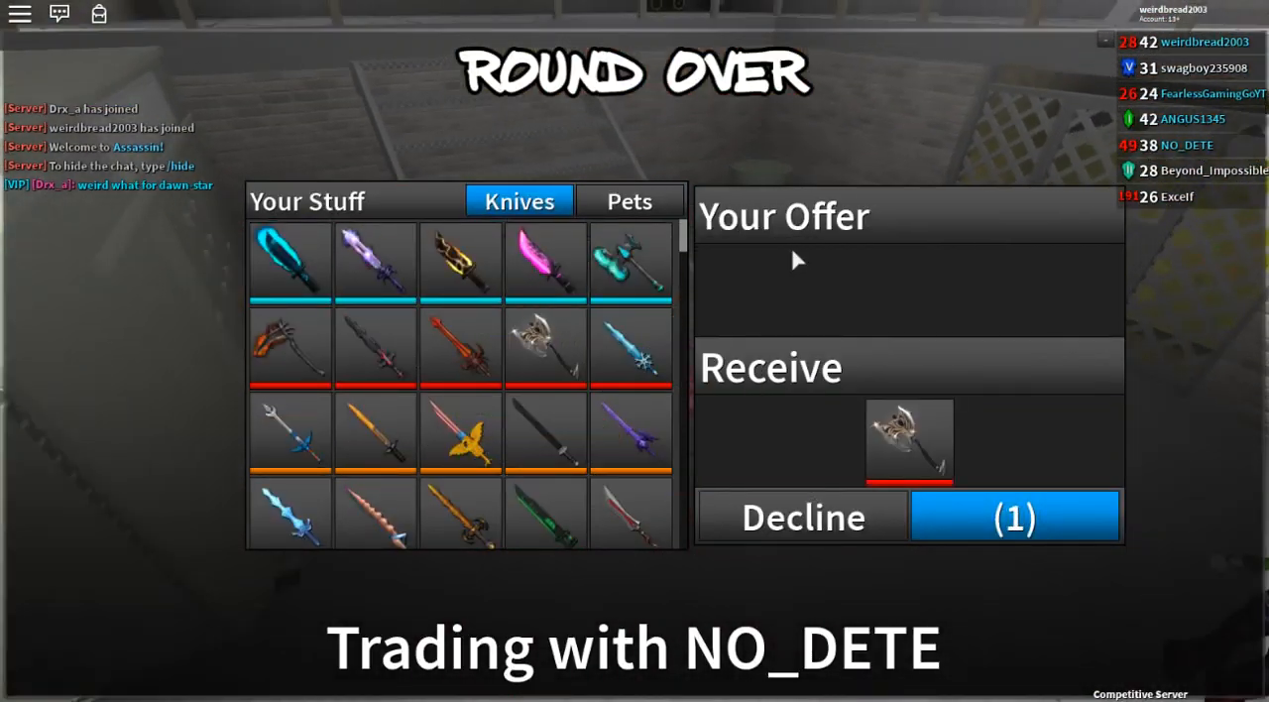
left_click(374, 261)
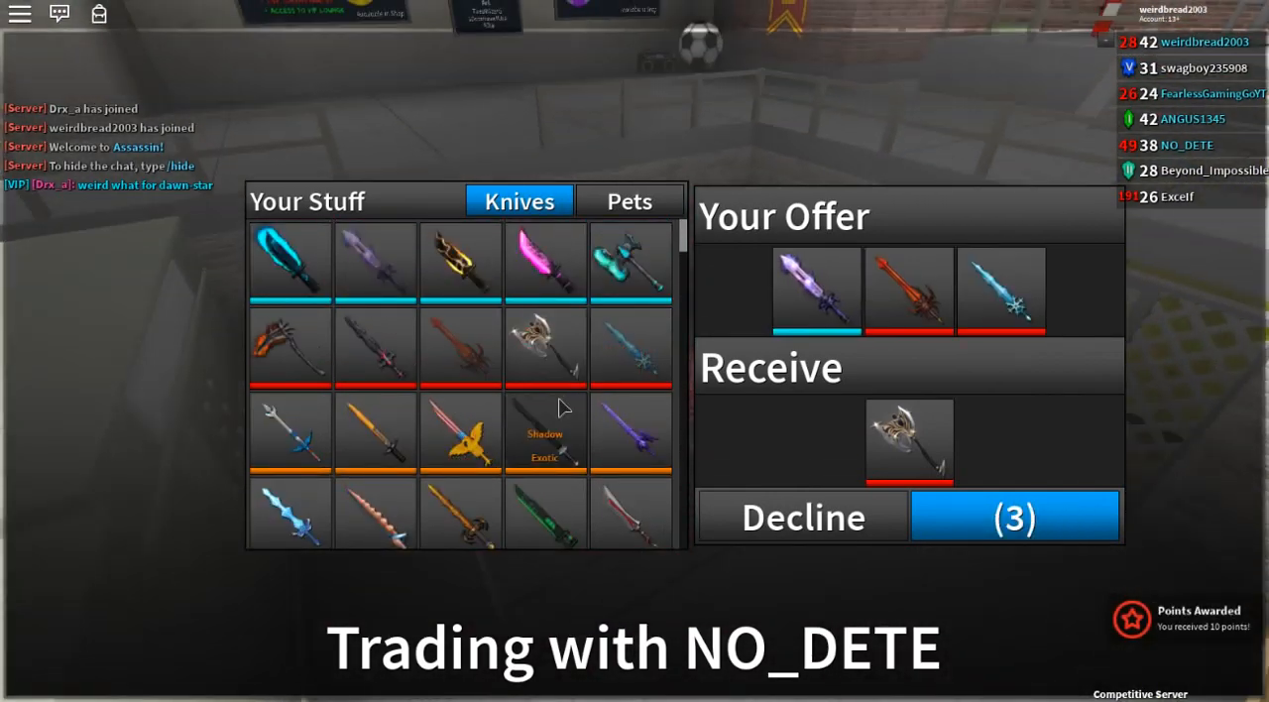
scroll("down", 3)
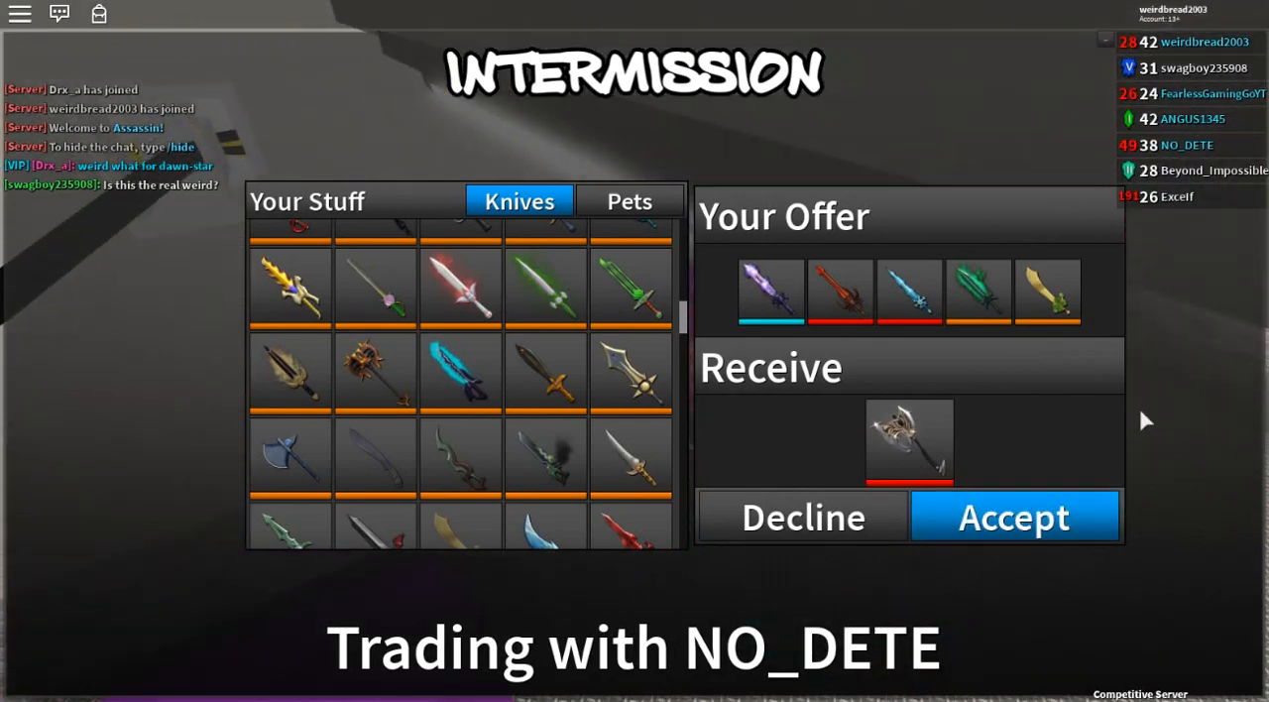
left_click(1013, 516)
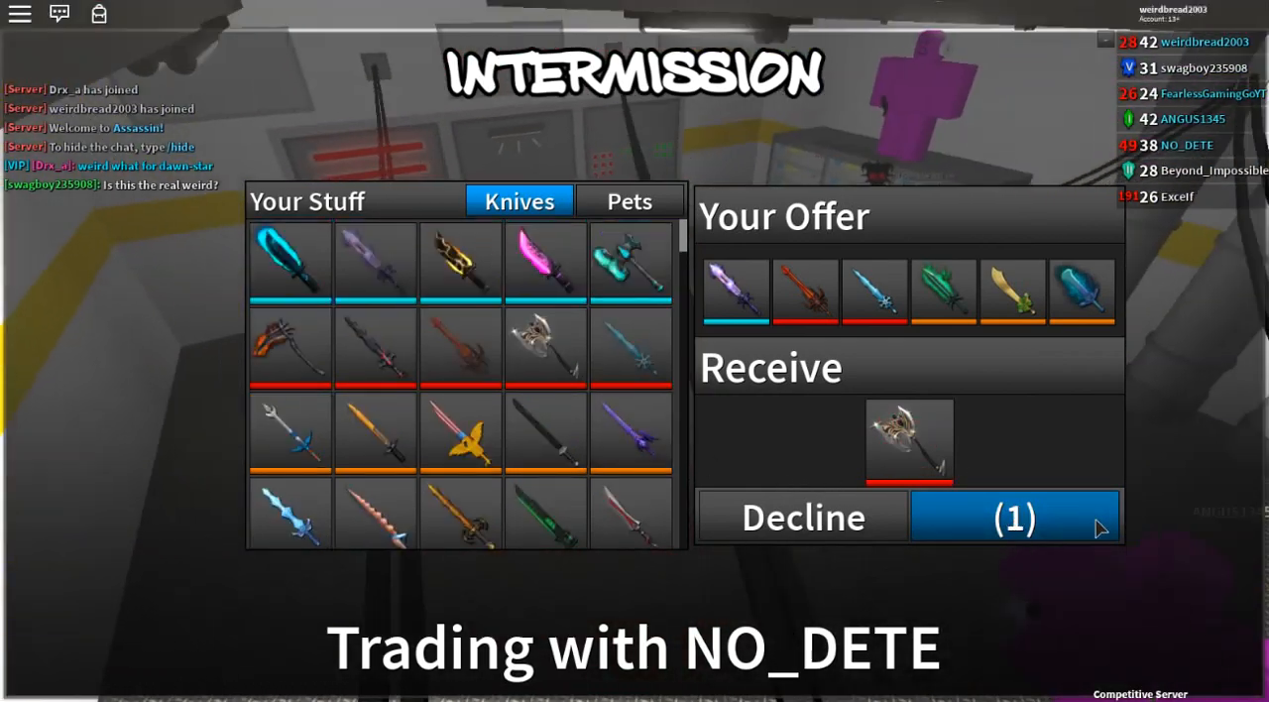
left_click(1013, 515)
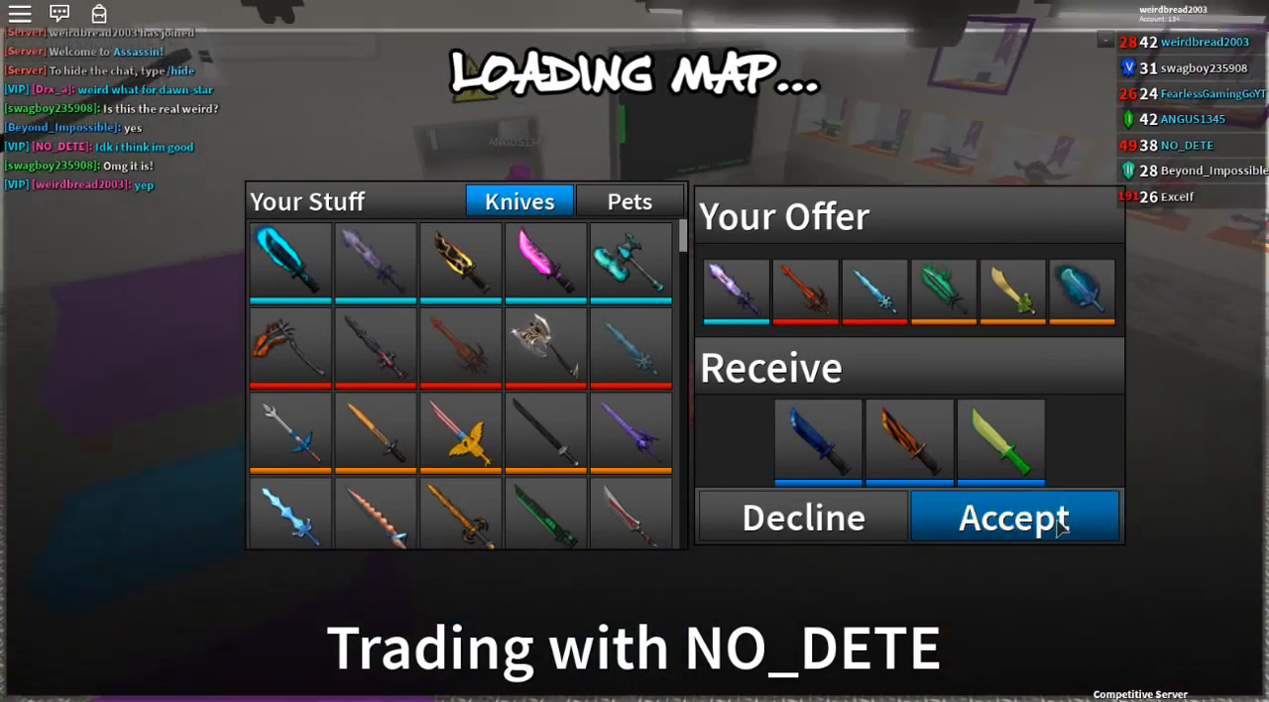
Finish the NO_DETE trade, close the trade list and use Switch Gamemode to leave the match
left_click(1012, 515)
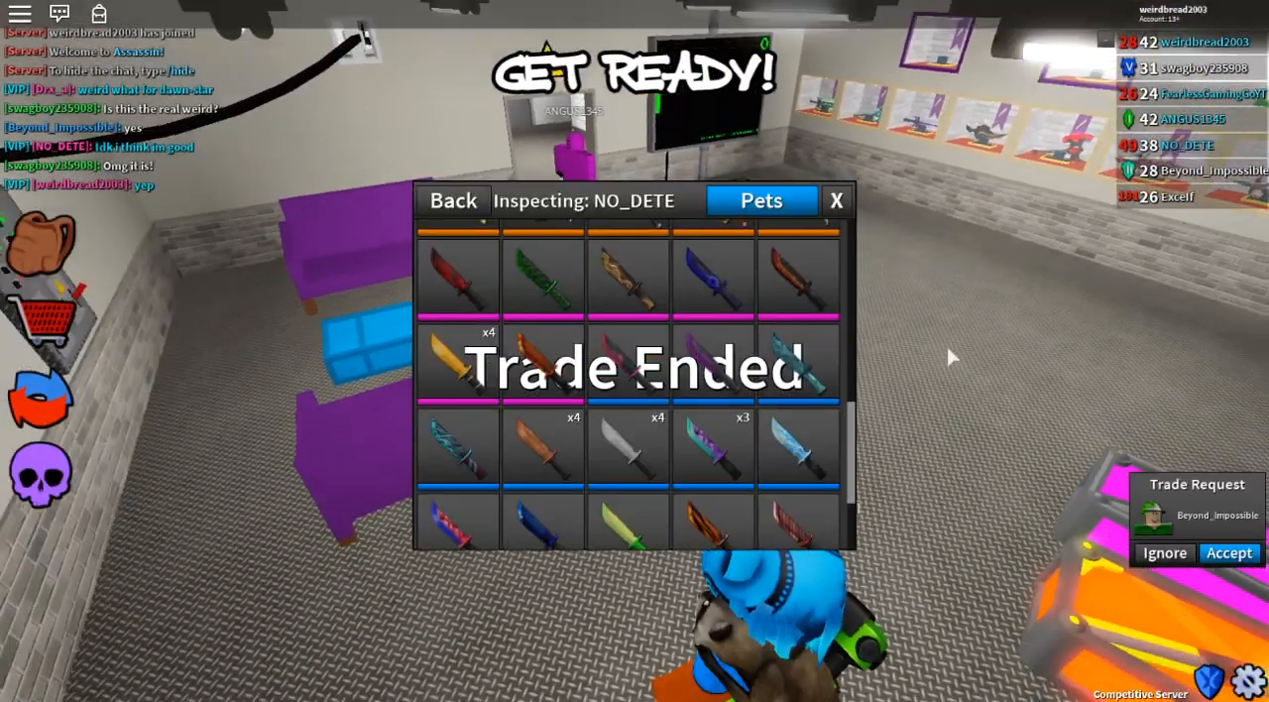
left_click(452, 200)
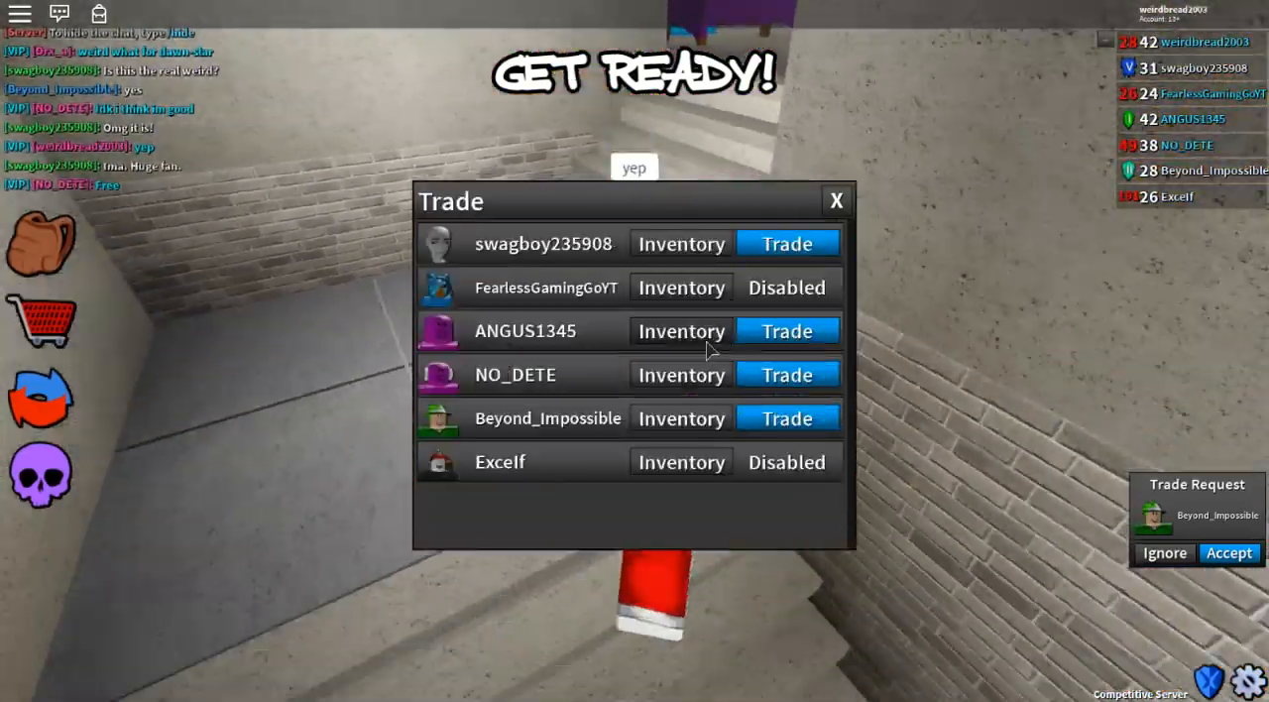
left_click(680, 329)
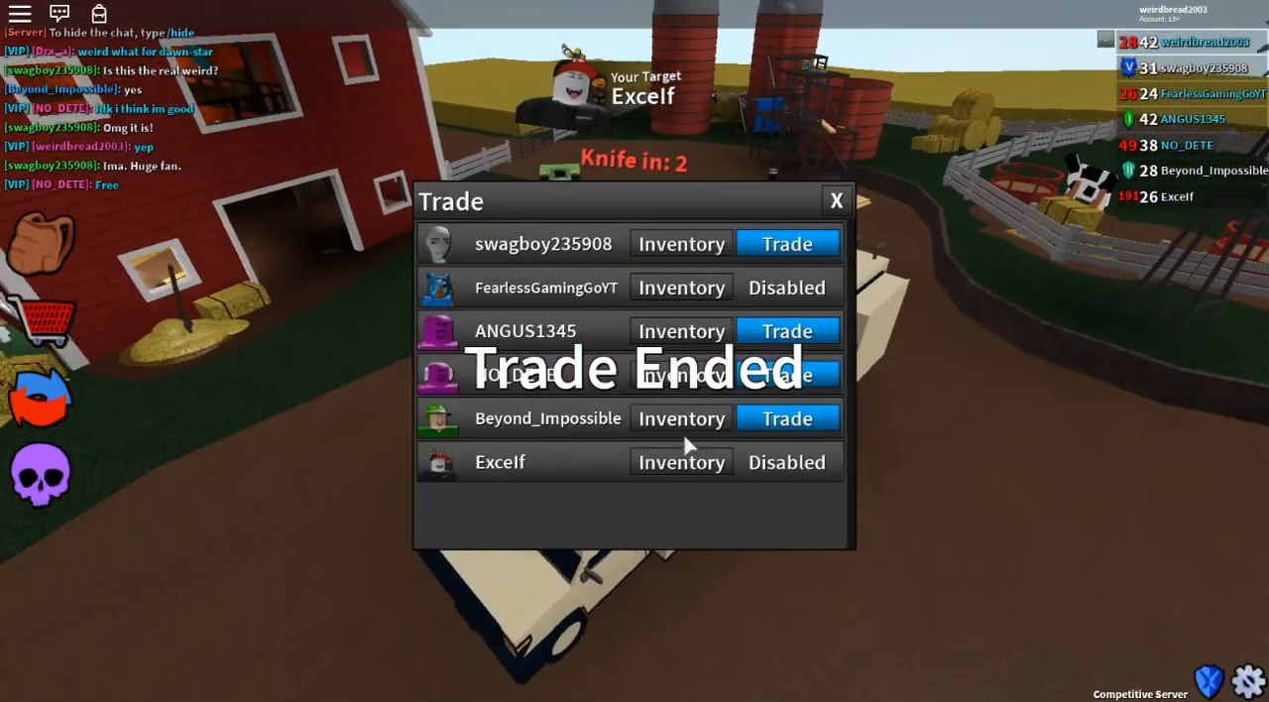
left_click(682, 419)
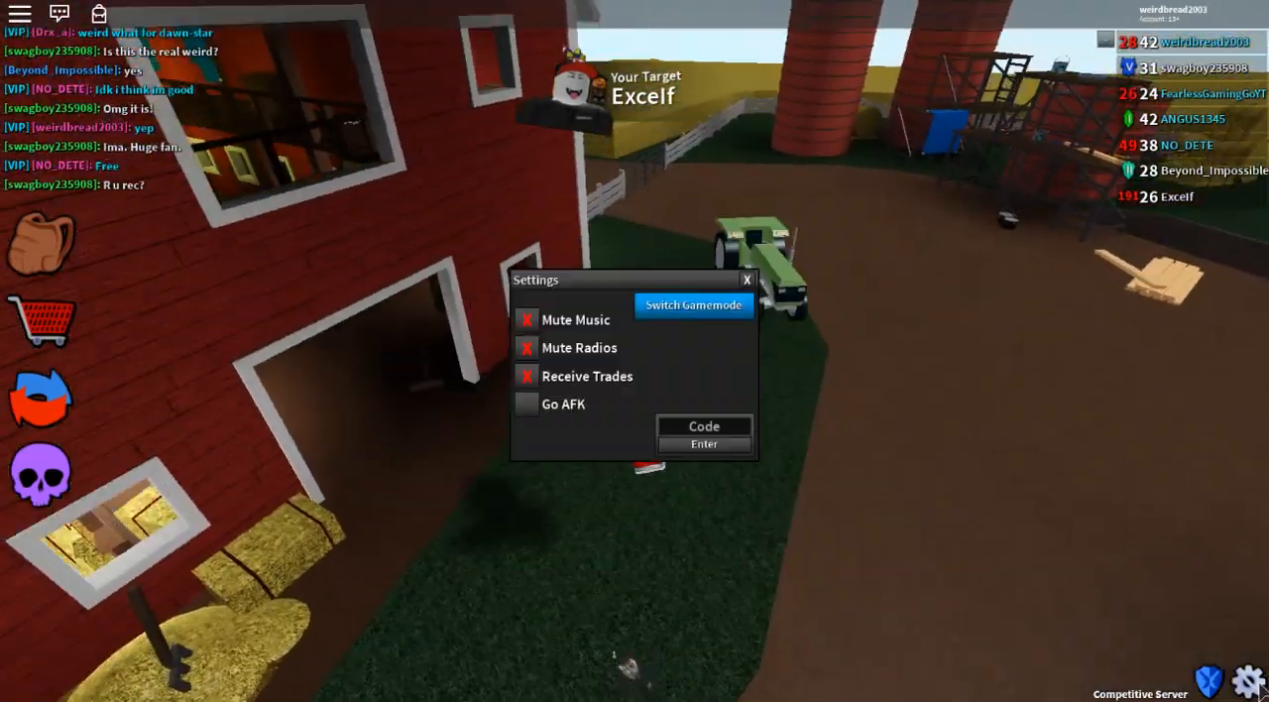
left_click(694, 305)
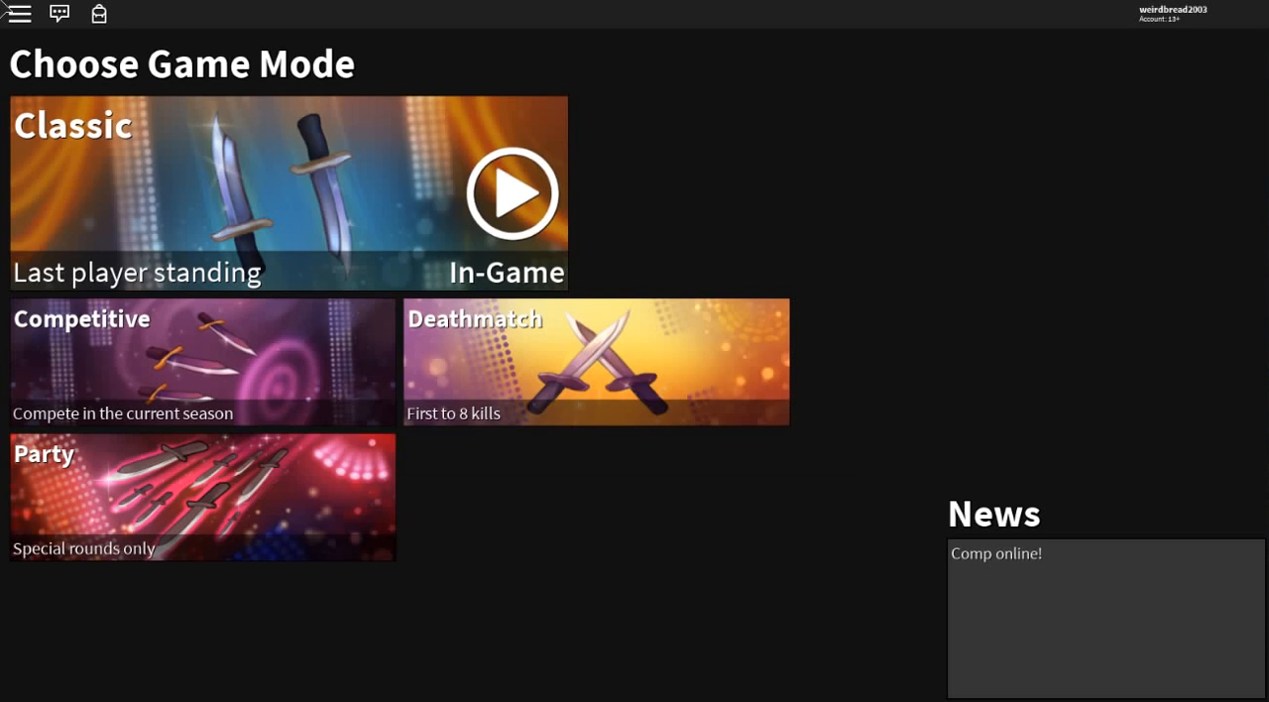
mouse_move(268, 523)
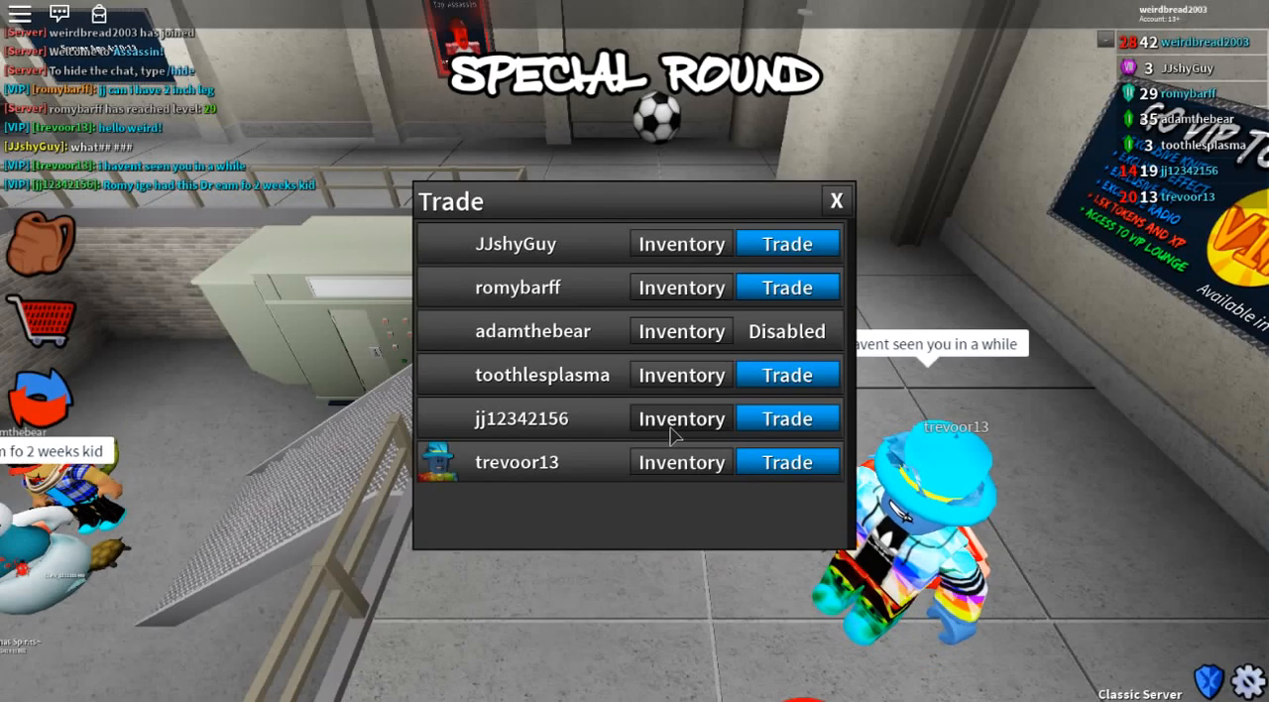
left_click(682, 460)
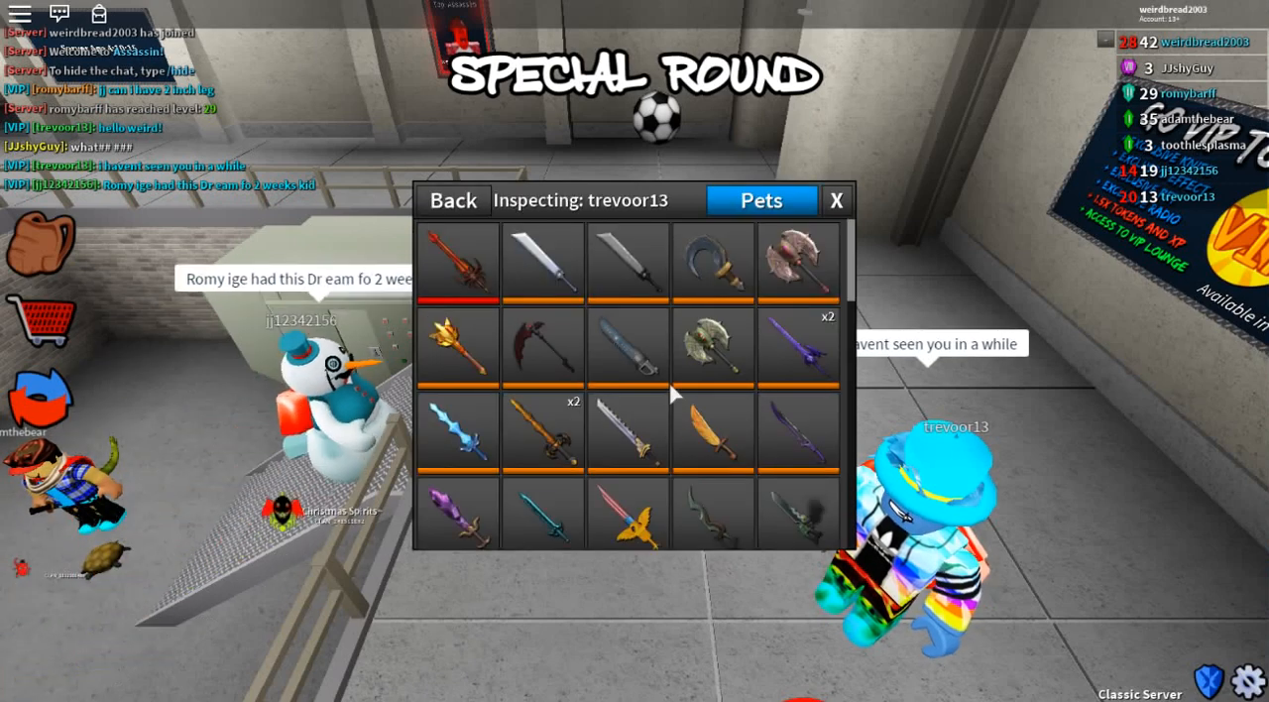
scroll("down", 3)
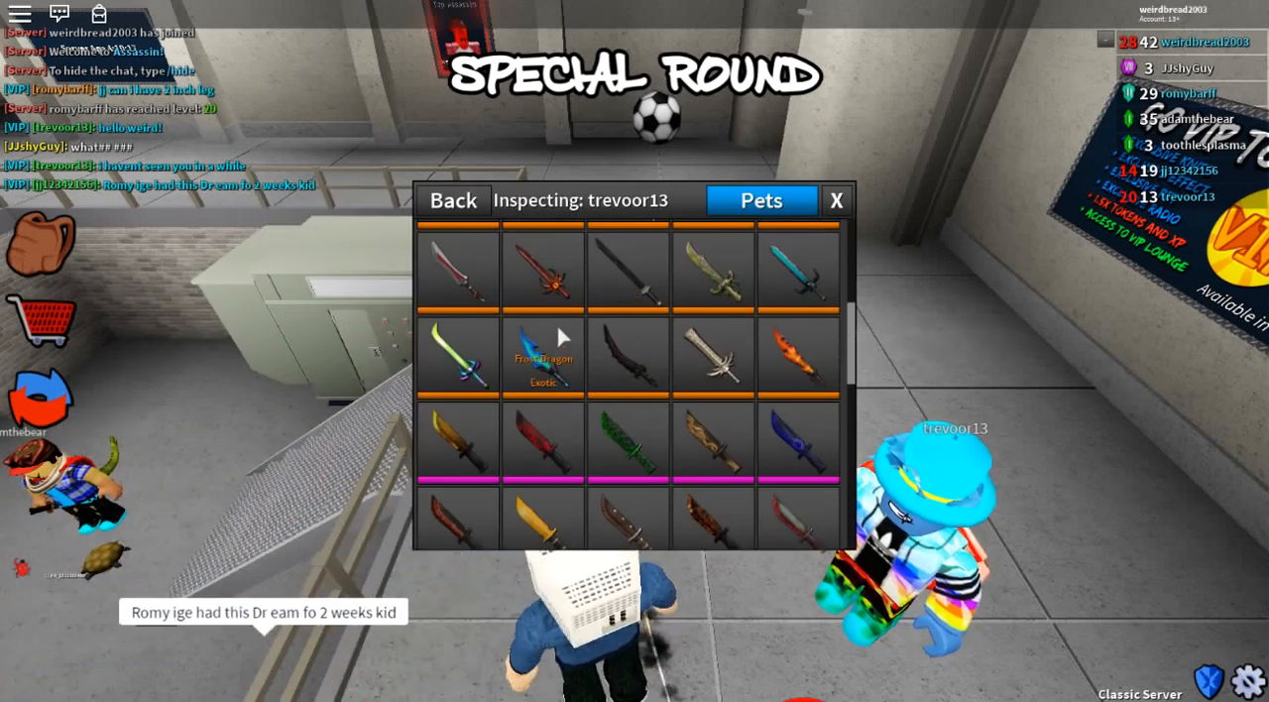
left_click(452, 200)
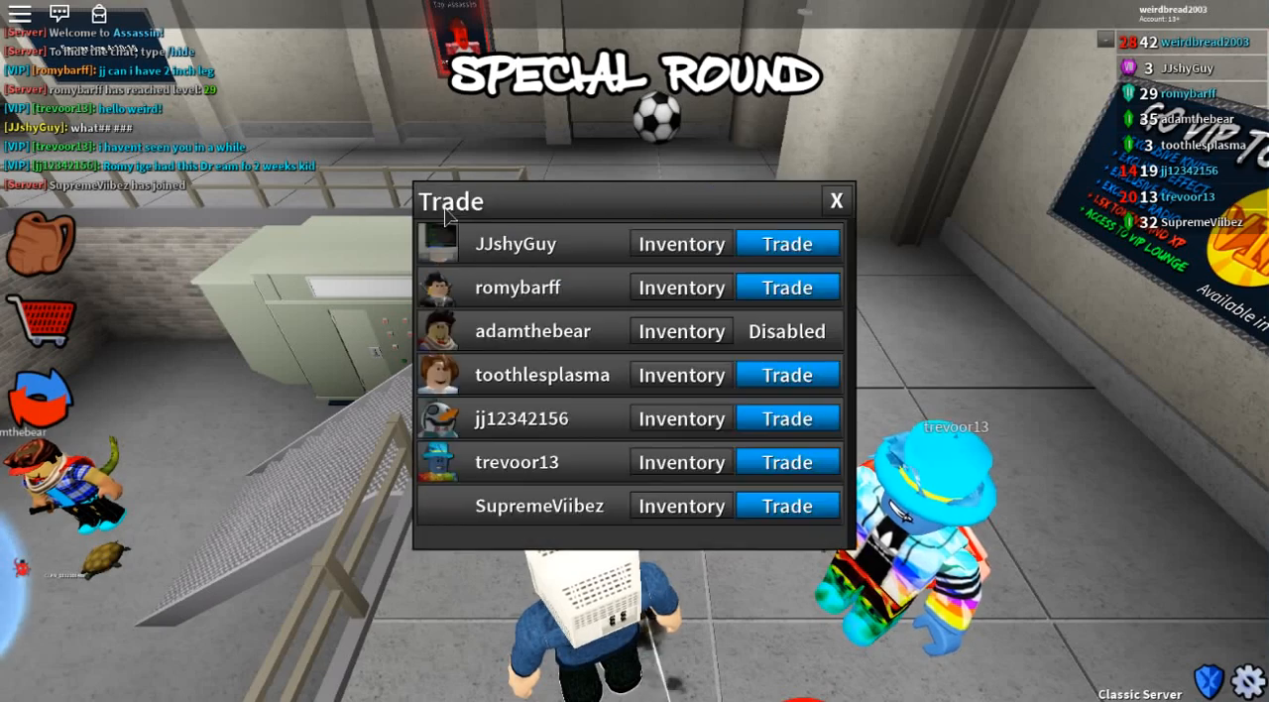
mouse_move(670, 452)
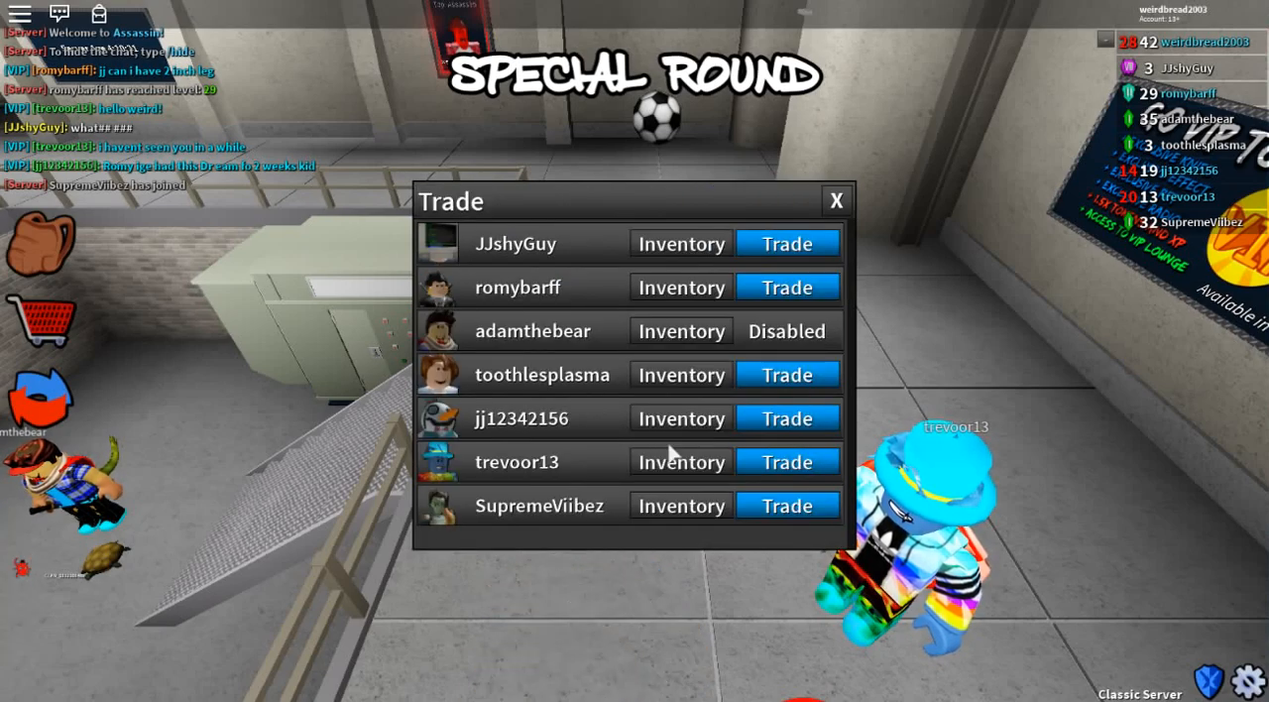
left_click(682, 460)
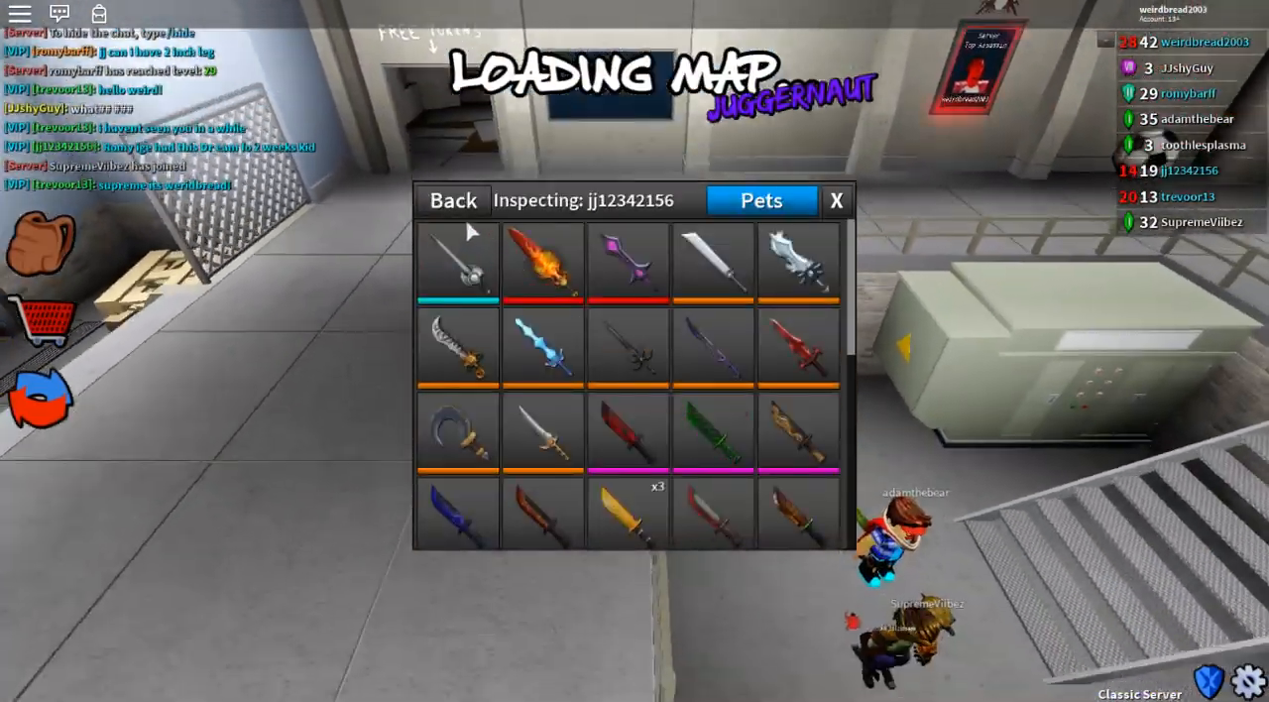
left_click(452, 200)
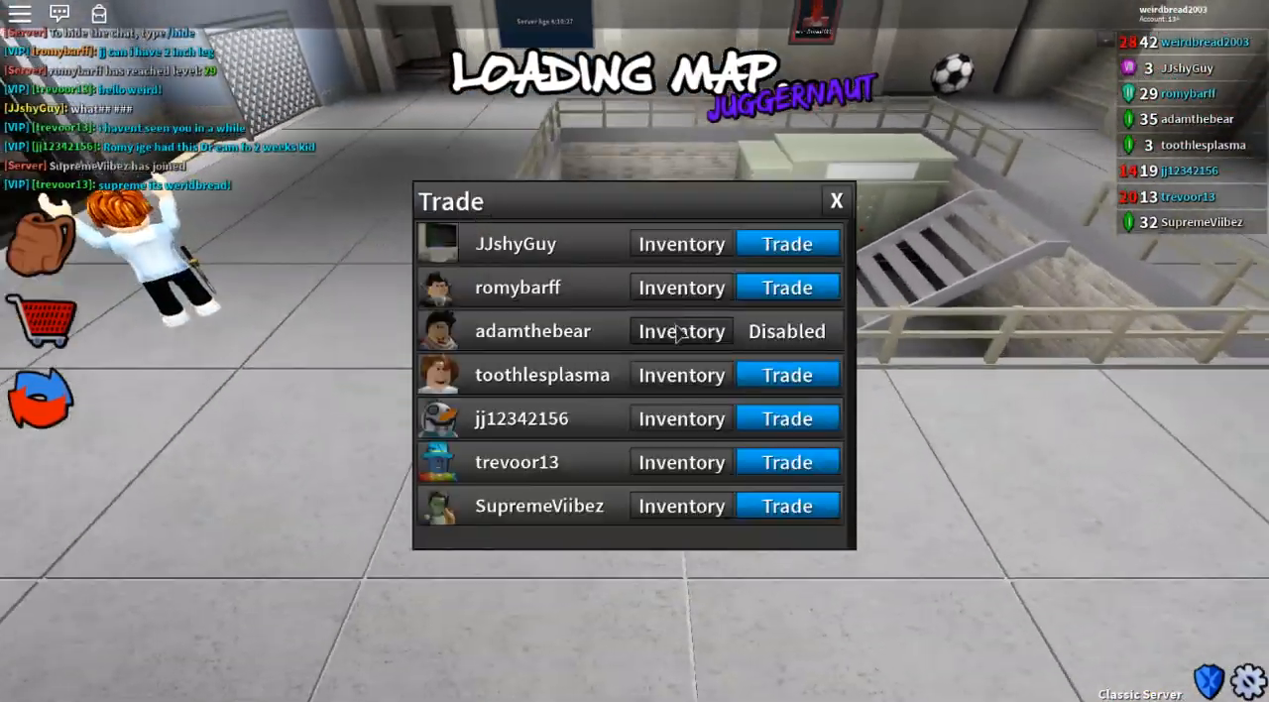
left_click(682, 242)
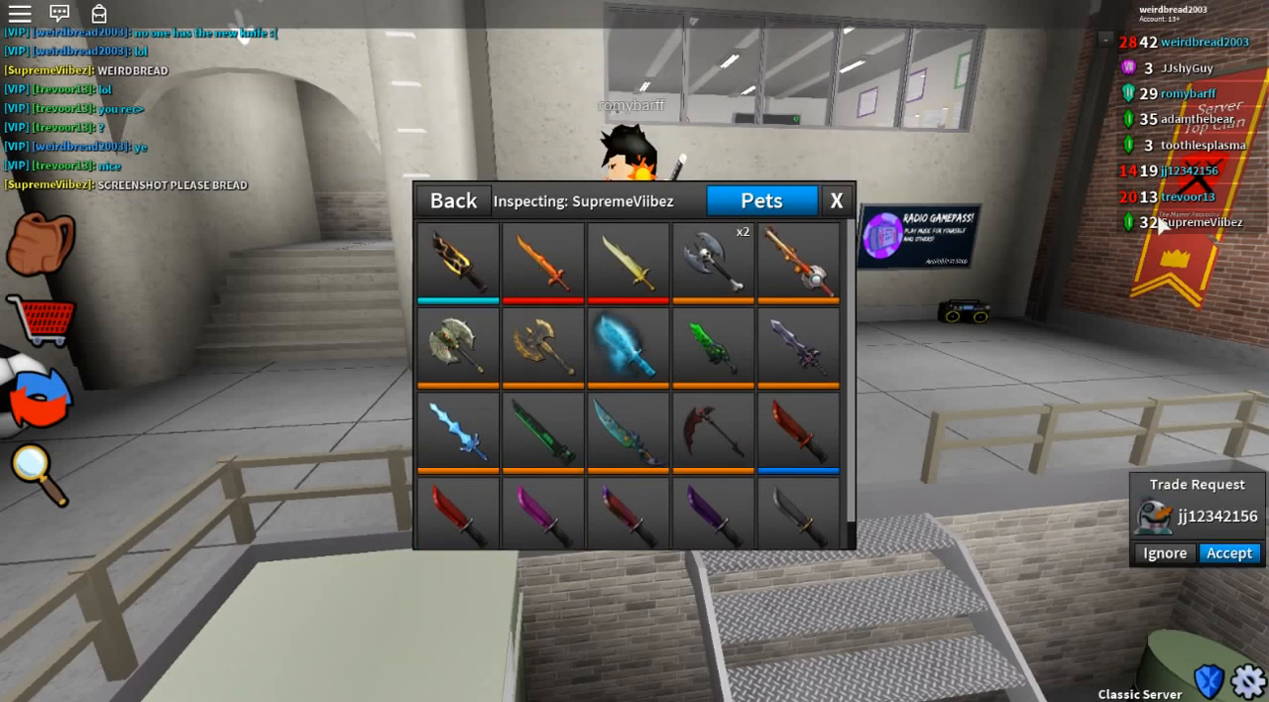
mouse_move(543, 289)
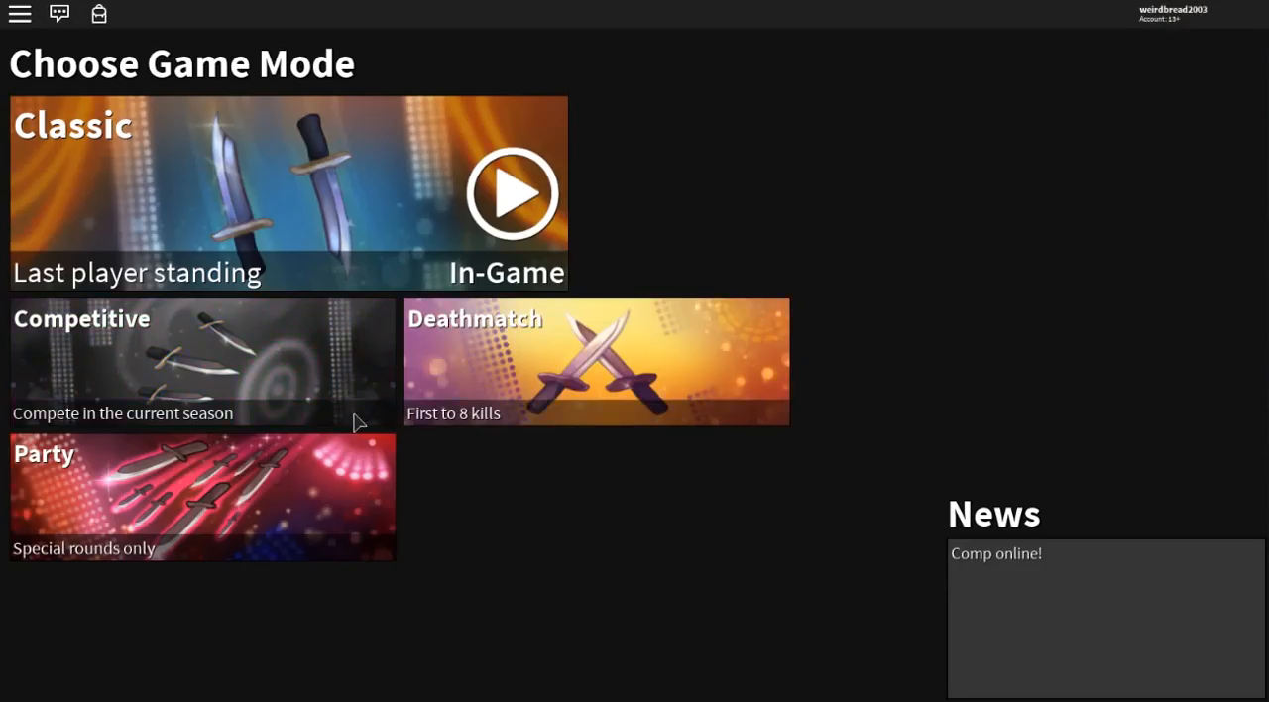
left_click(200, 361)
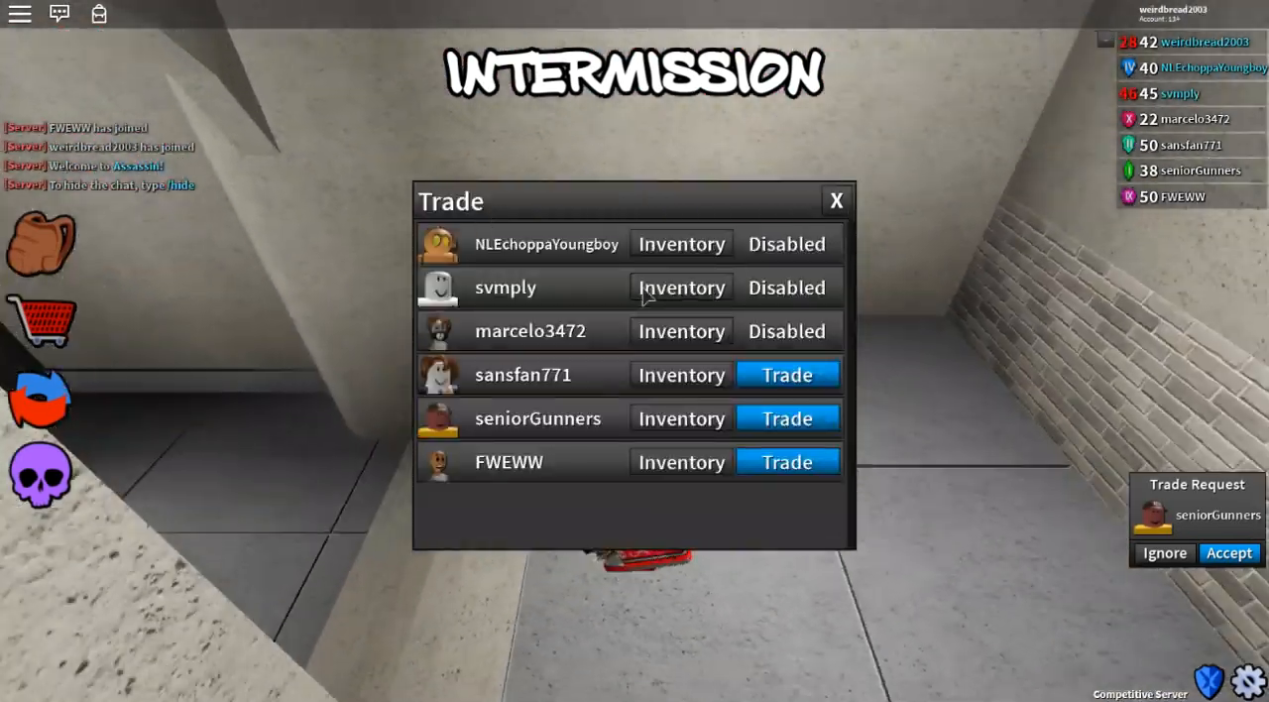
left_click(680, 285)
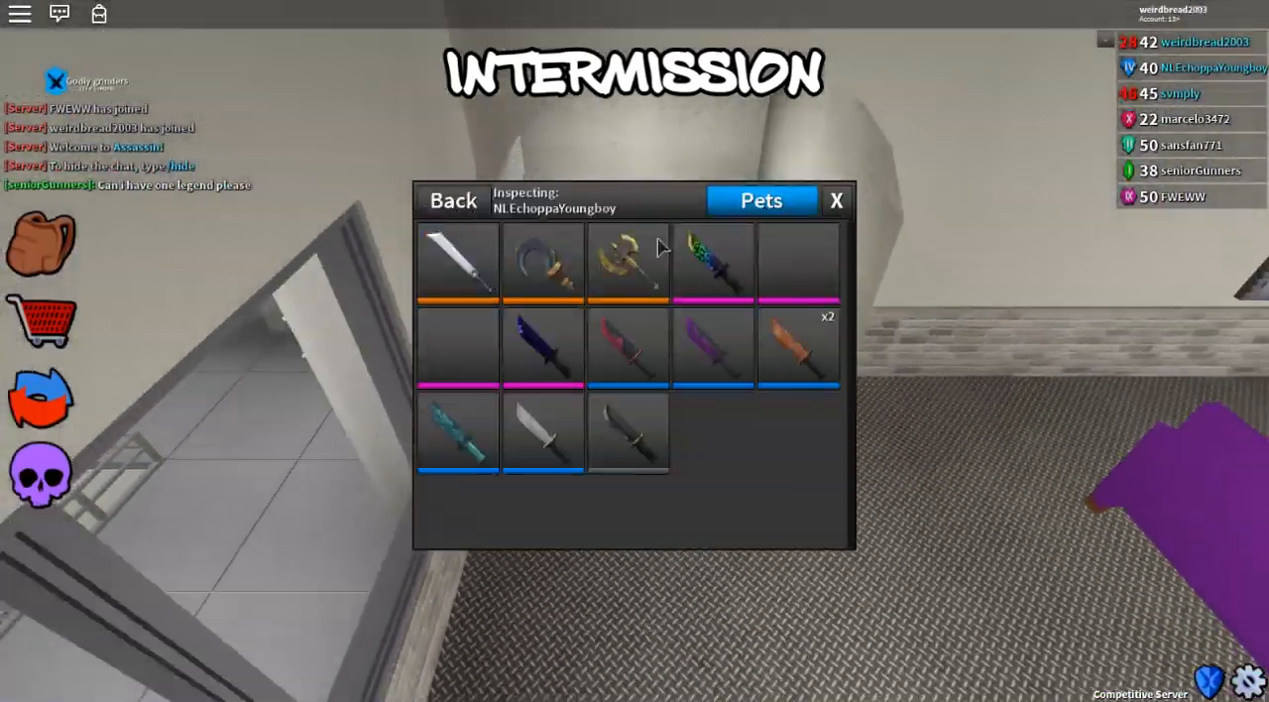
left_click(1195, 145)
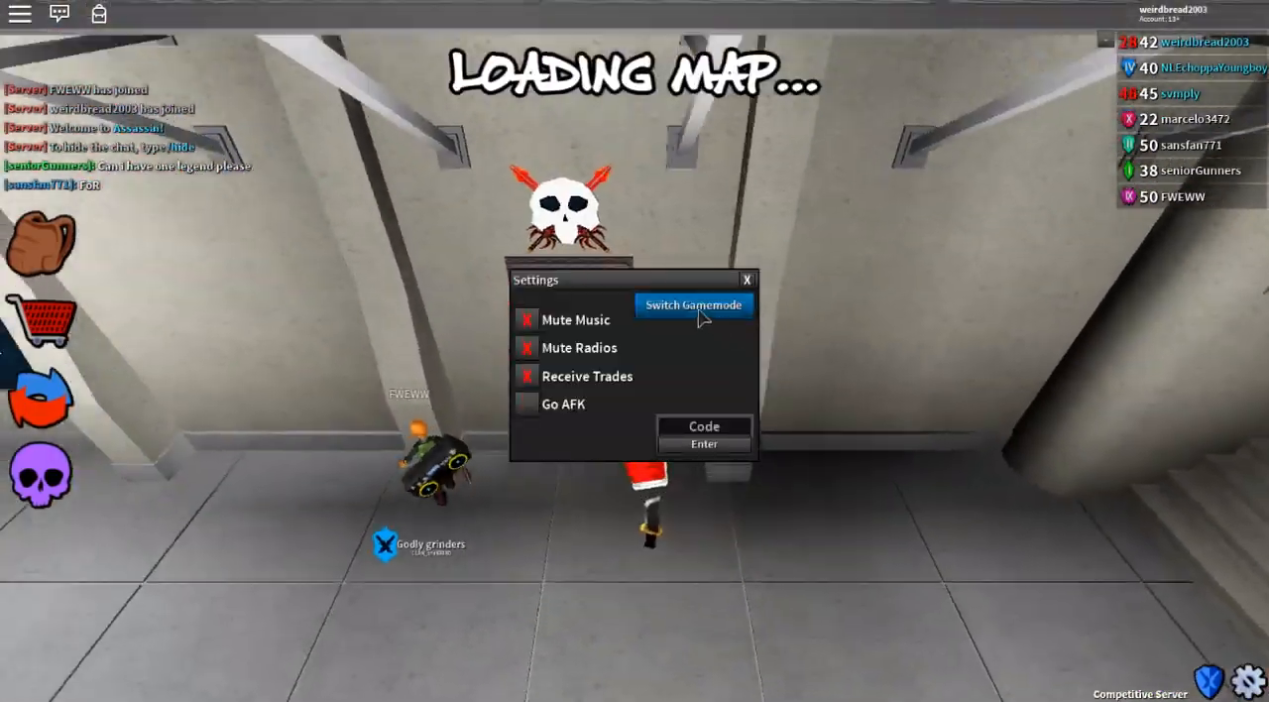
left_click(694, 305)
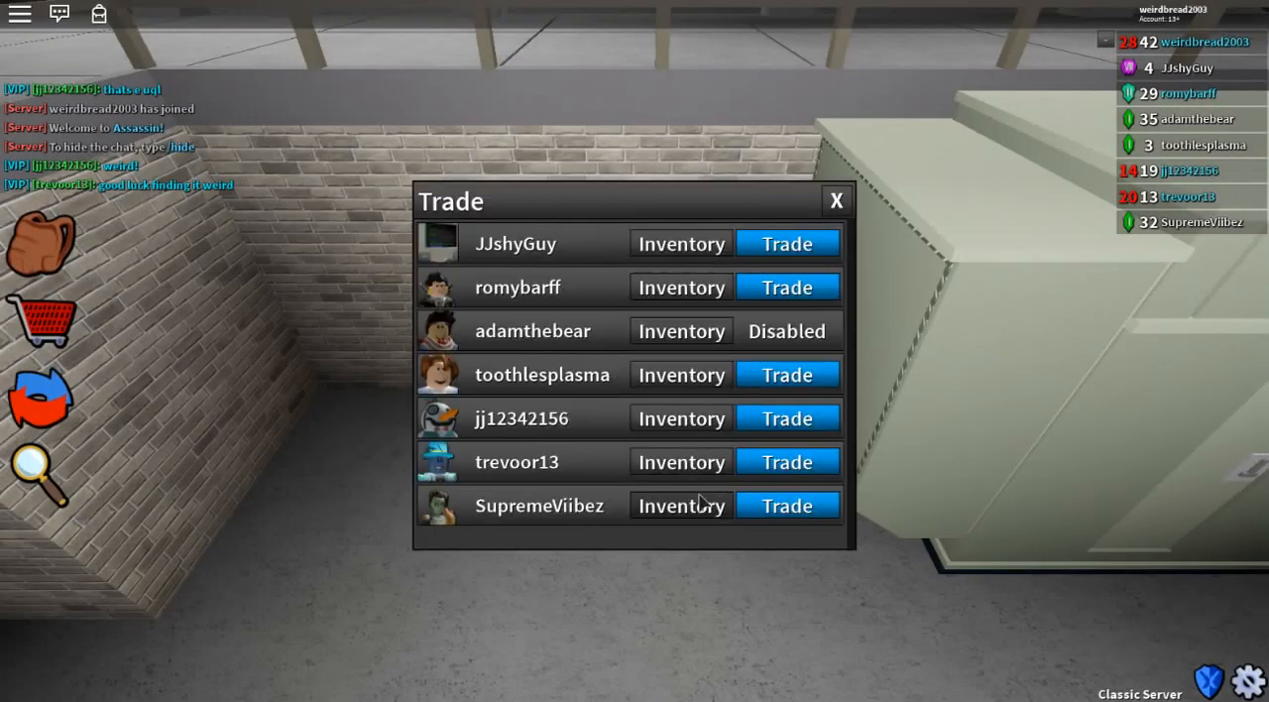
Switch servers and take a first look at TwistedMunchkin's knife inventory
left_click(680, 460)
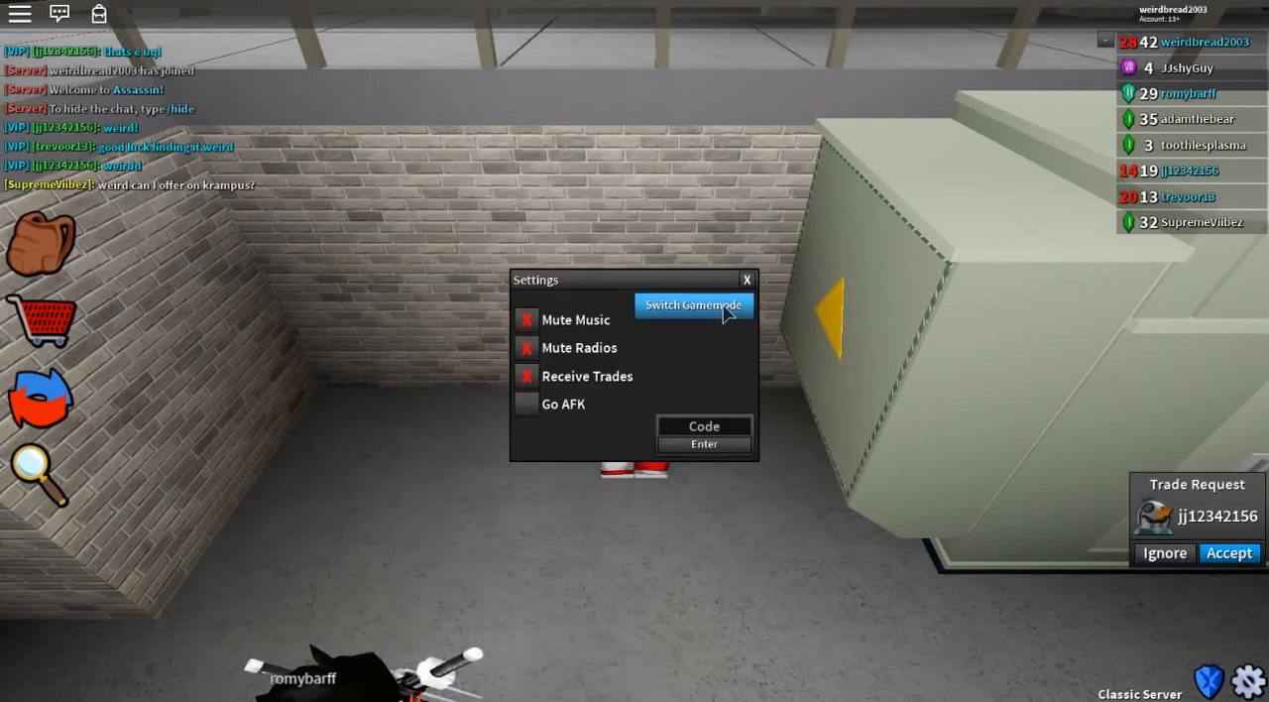
left_click(694, 305)
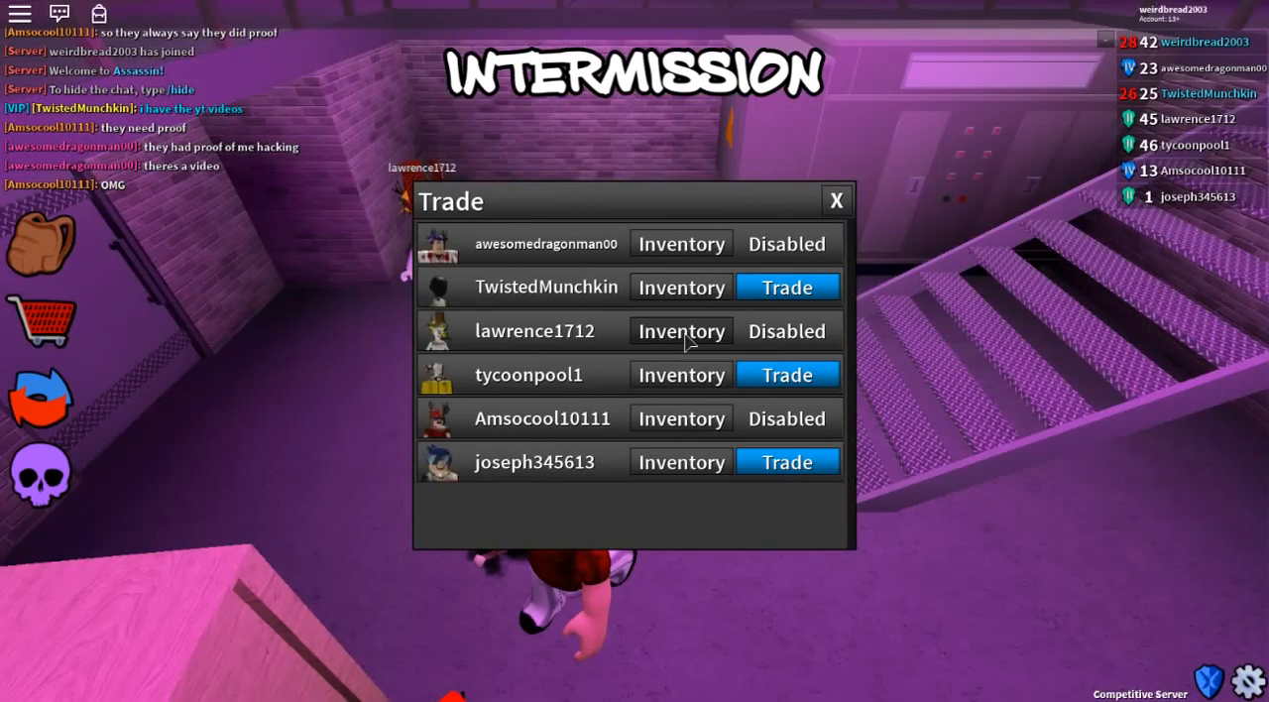
left_click(680, 285)
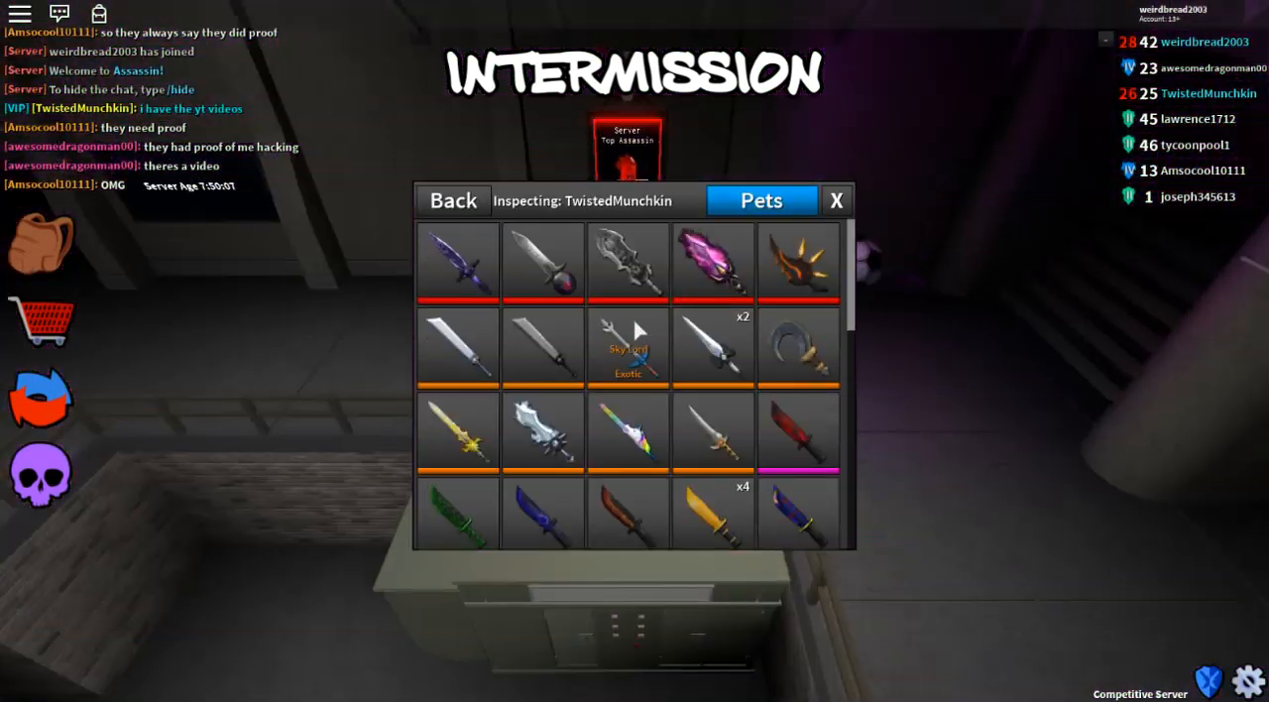
left_click(452, 200)
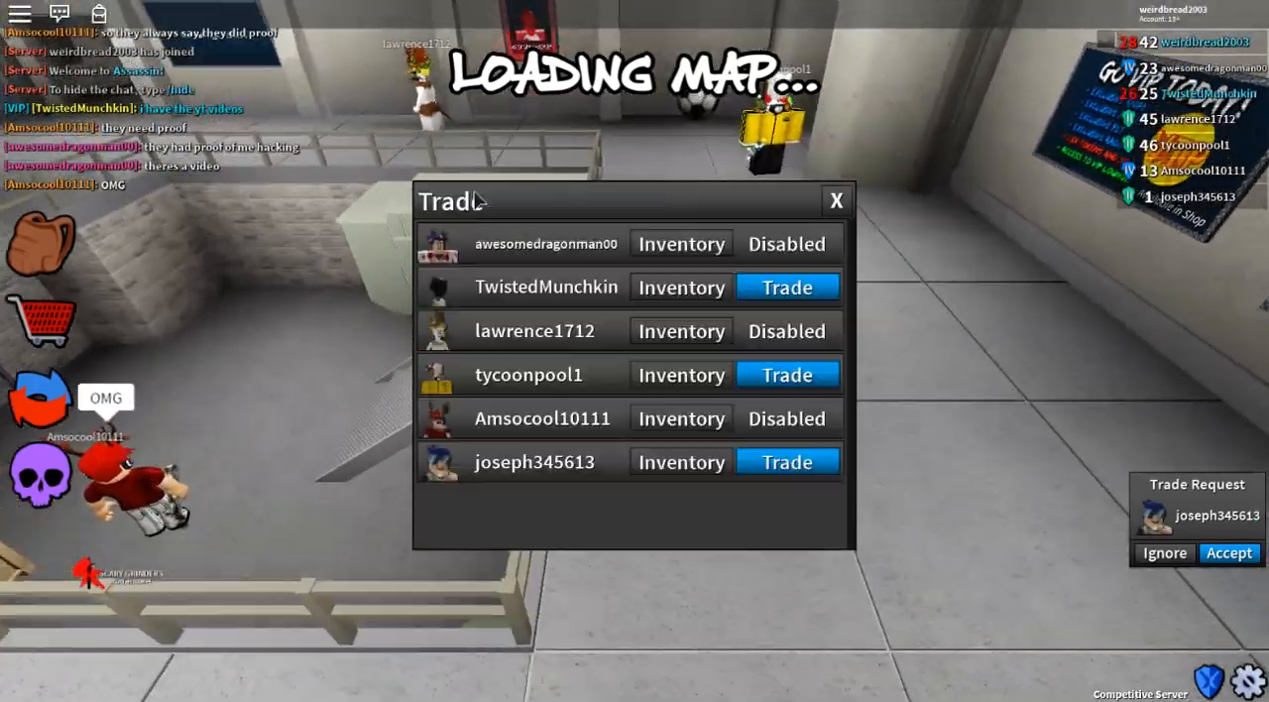
Inspect TwistedMunchkin's knives once more and return to the player list
left_click(682, 244)
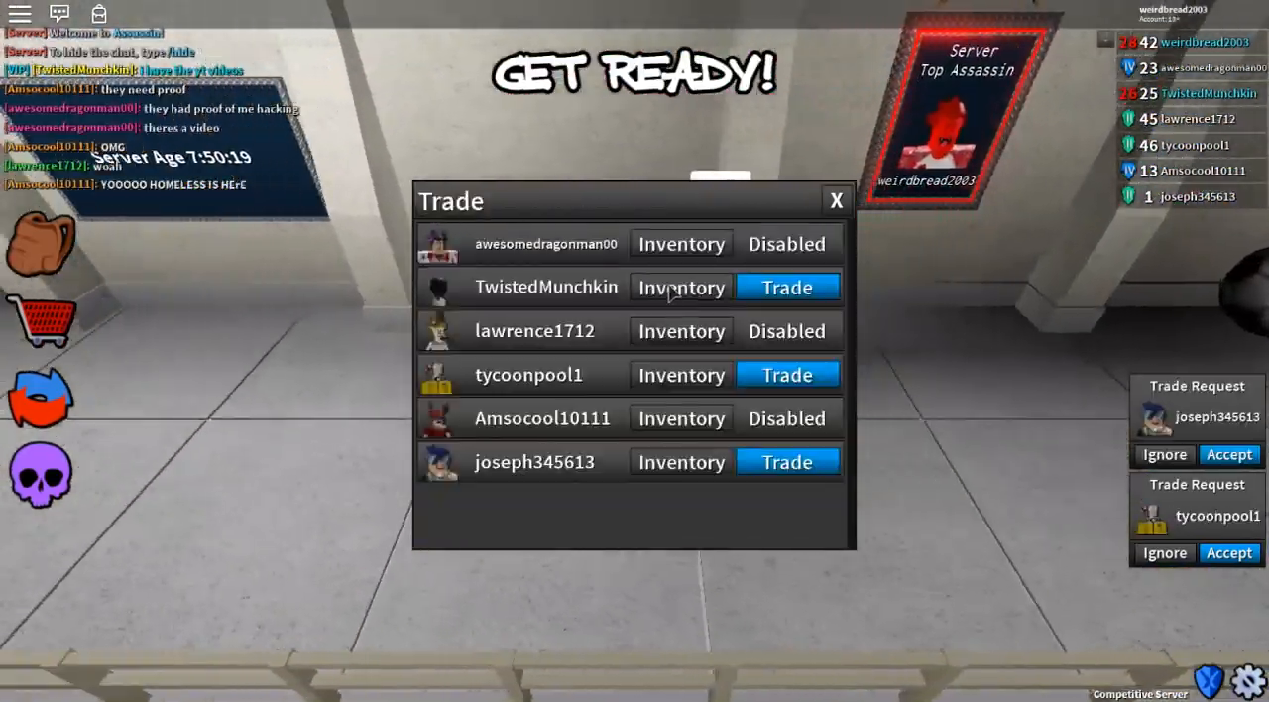
left_click(681, 285)
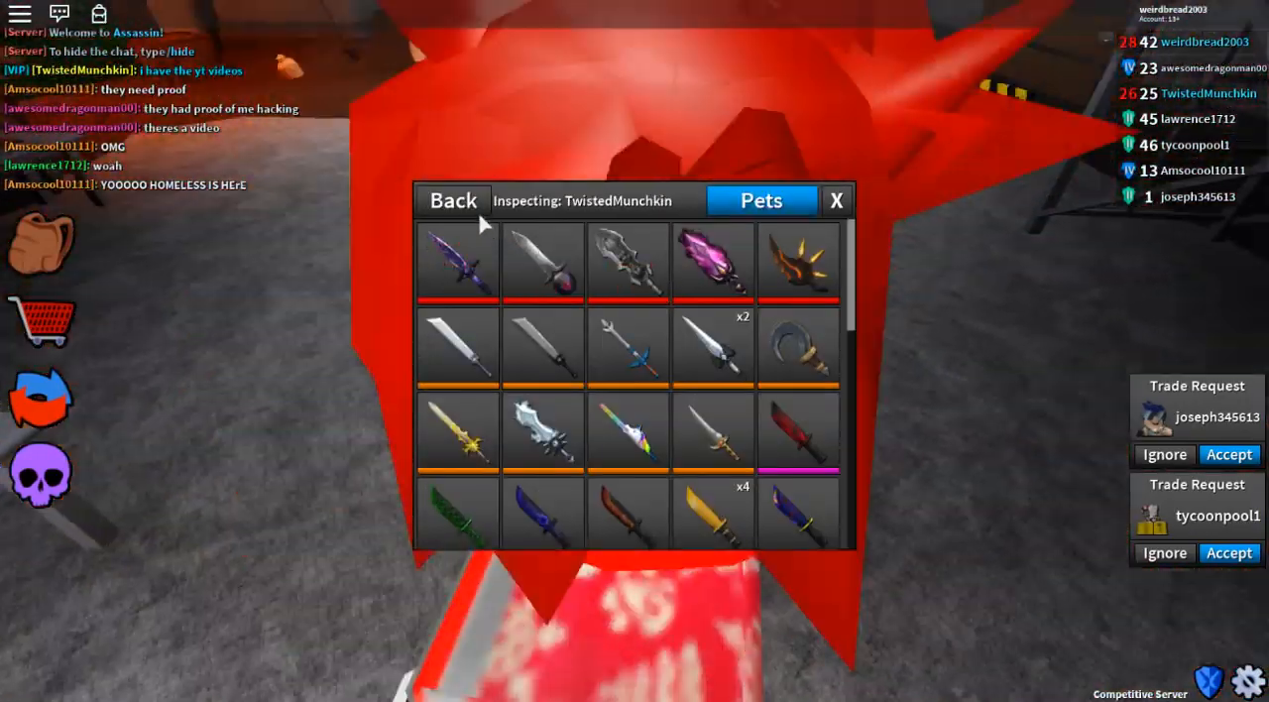
left_click(452, 201)
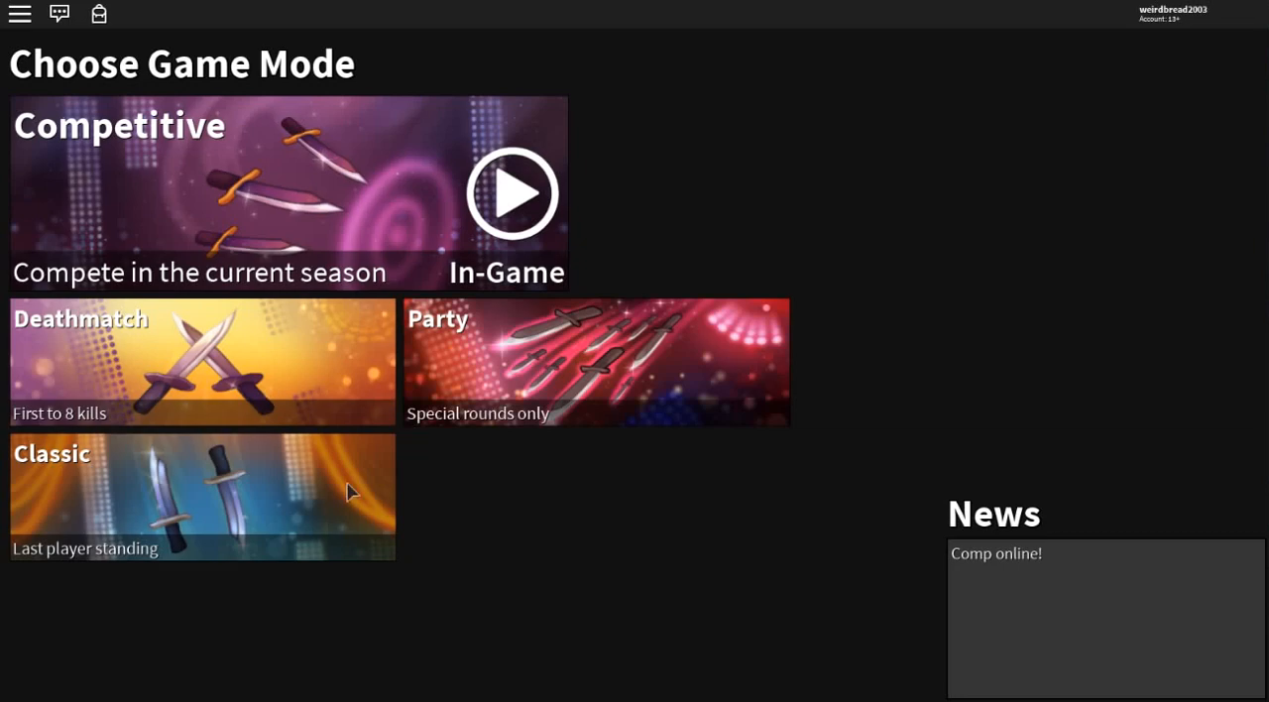
Pick the Classic tile and load into a Classic server lobby
left_click(202, 495)
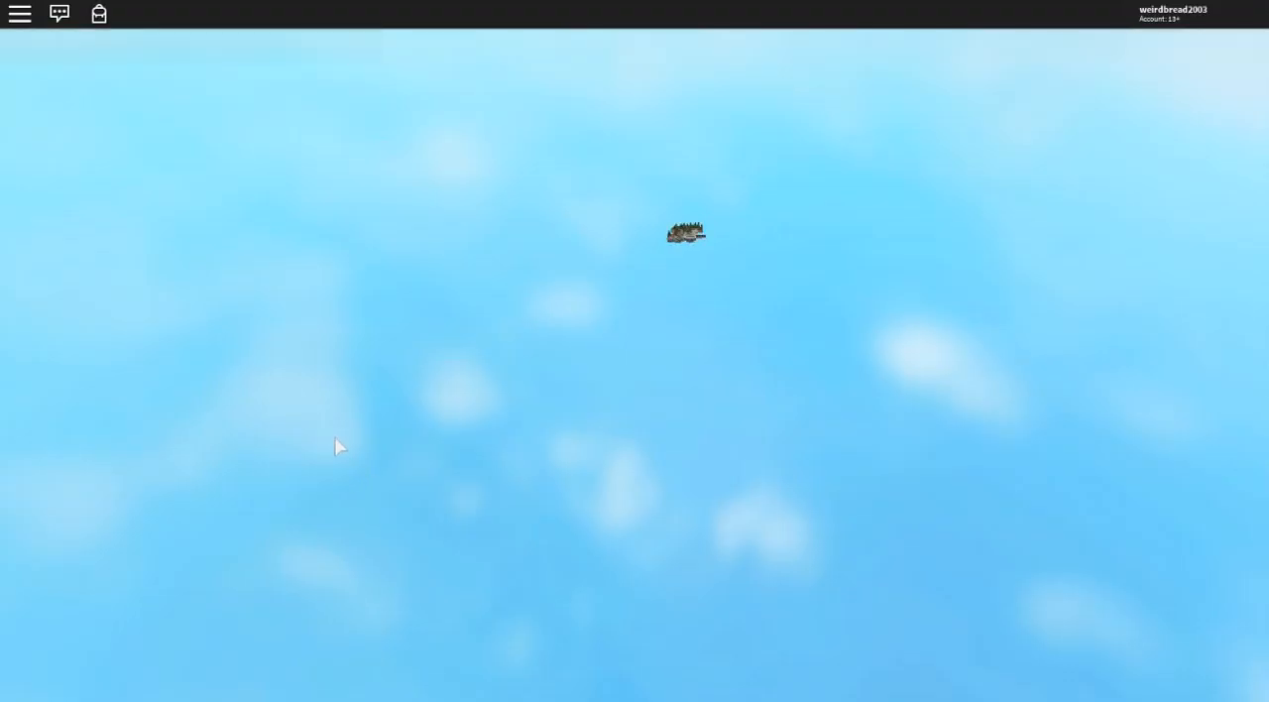
mouse_move(329, 468)
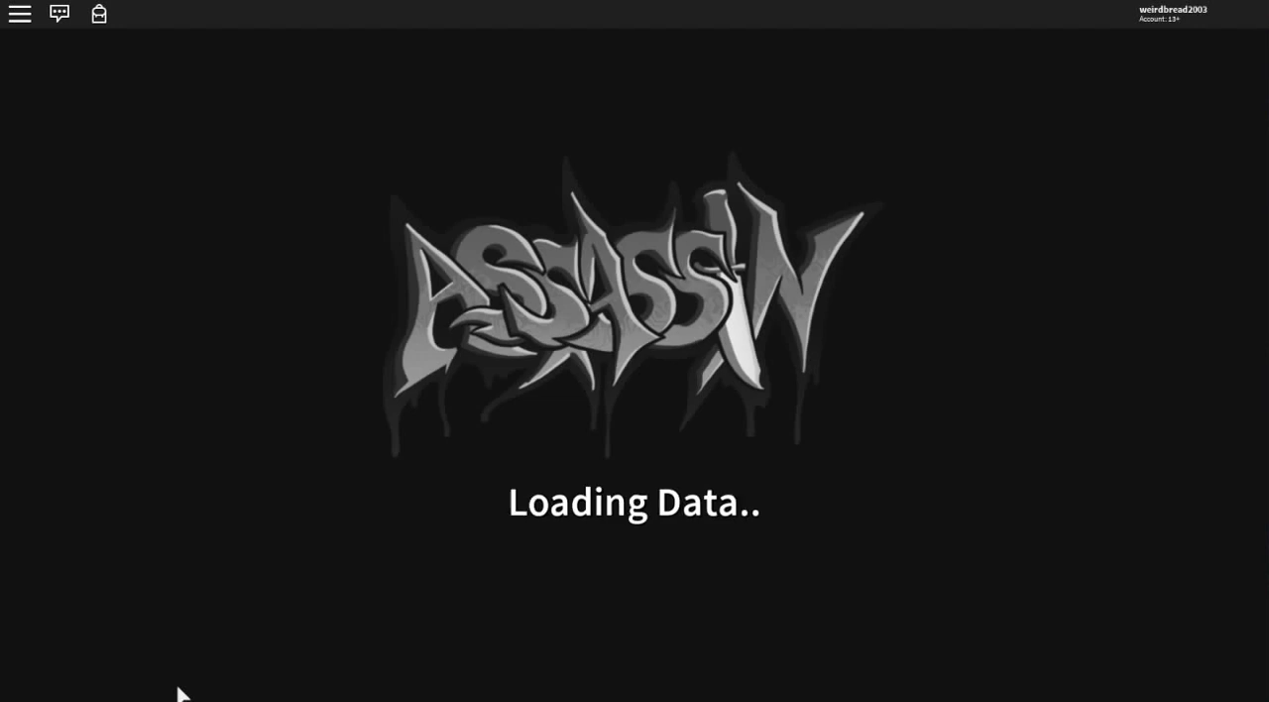
mouse_move(226, 602)
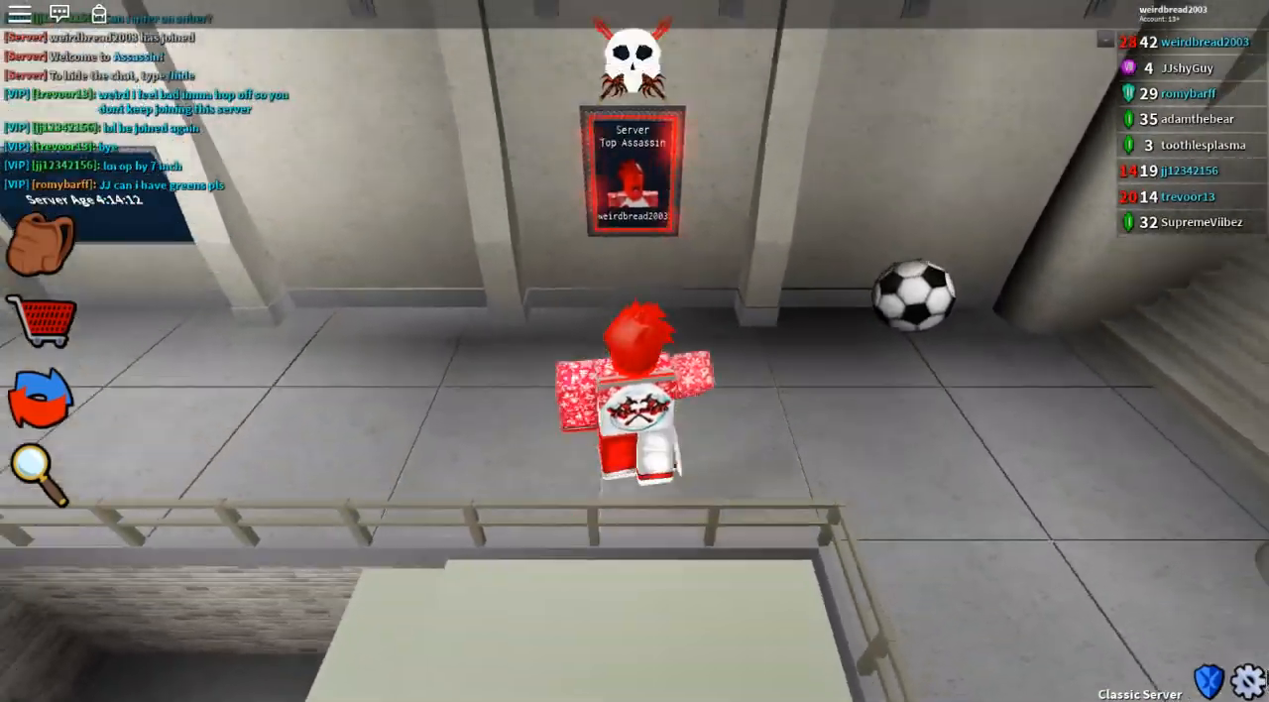
Switch servers via Settings and scroll through ii_DreadLord's knife collection
left_click(1249, 681)
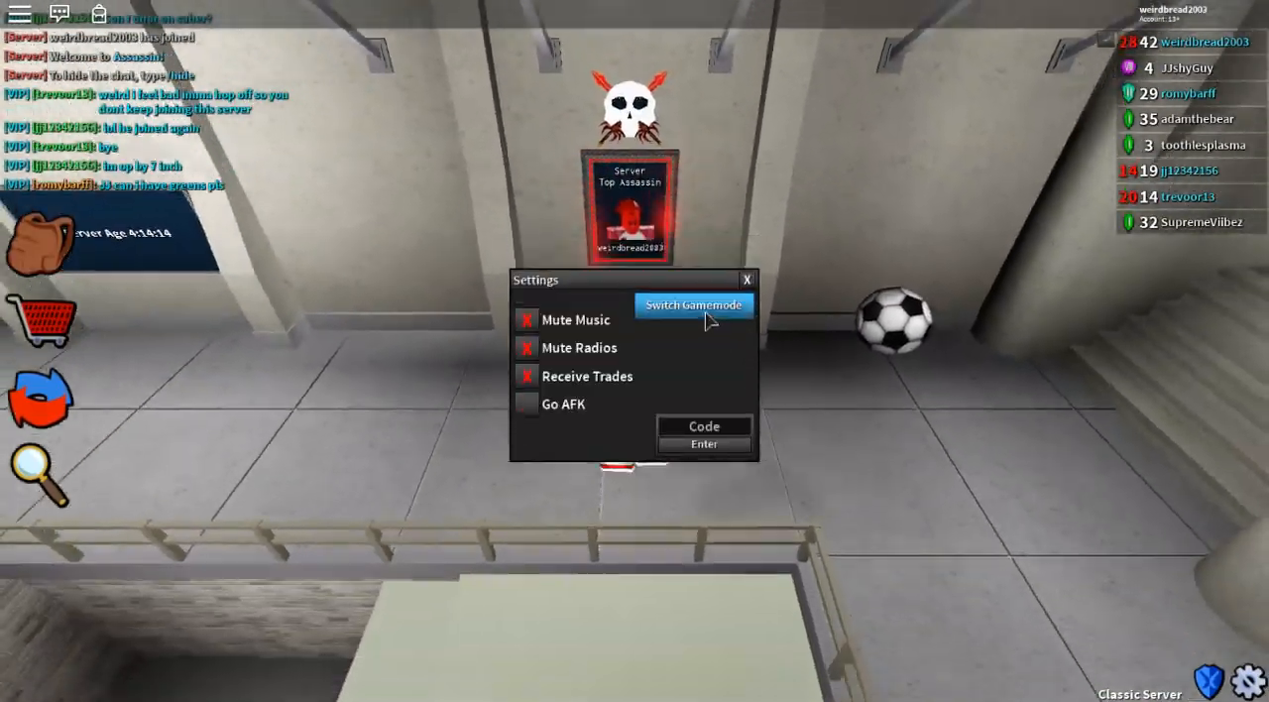
left_click(693, 305)
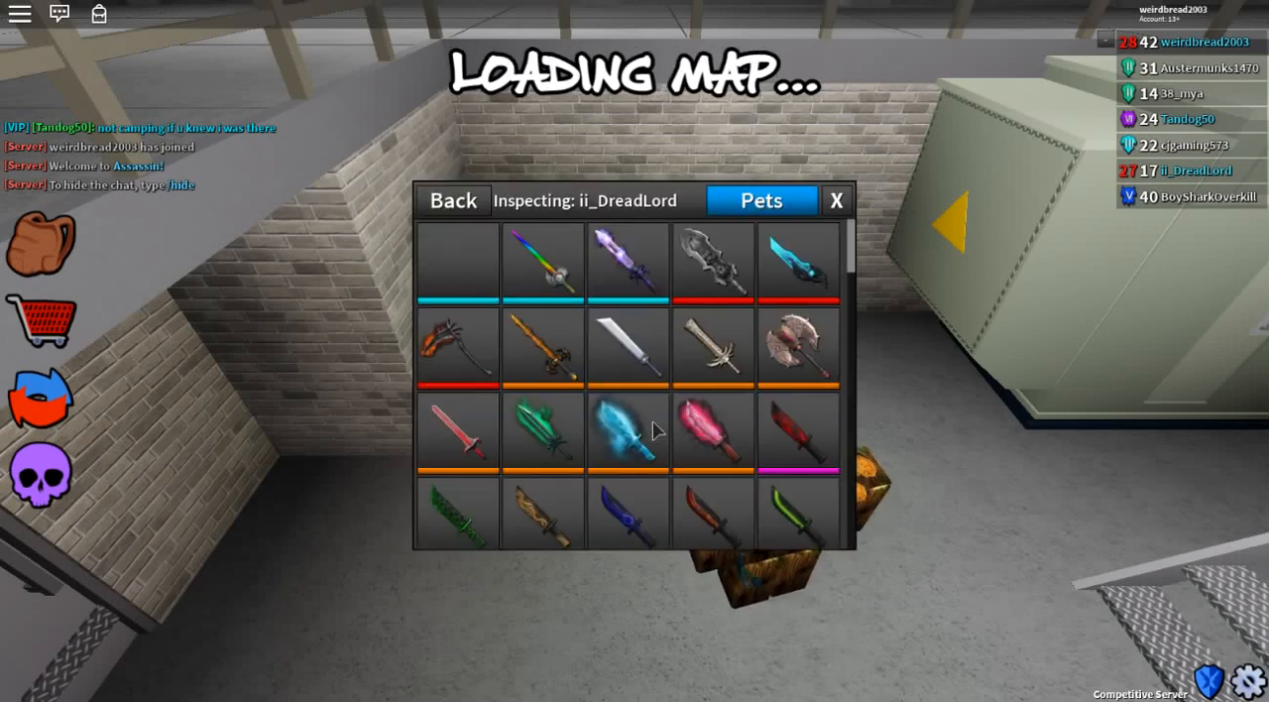
scroll("down", 3)
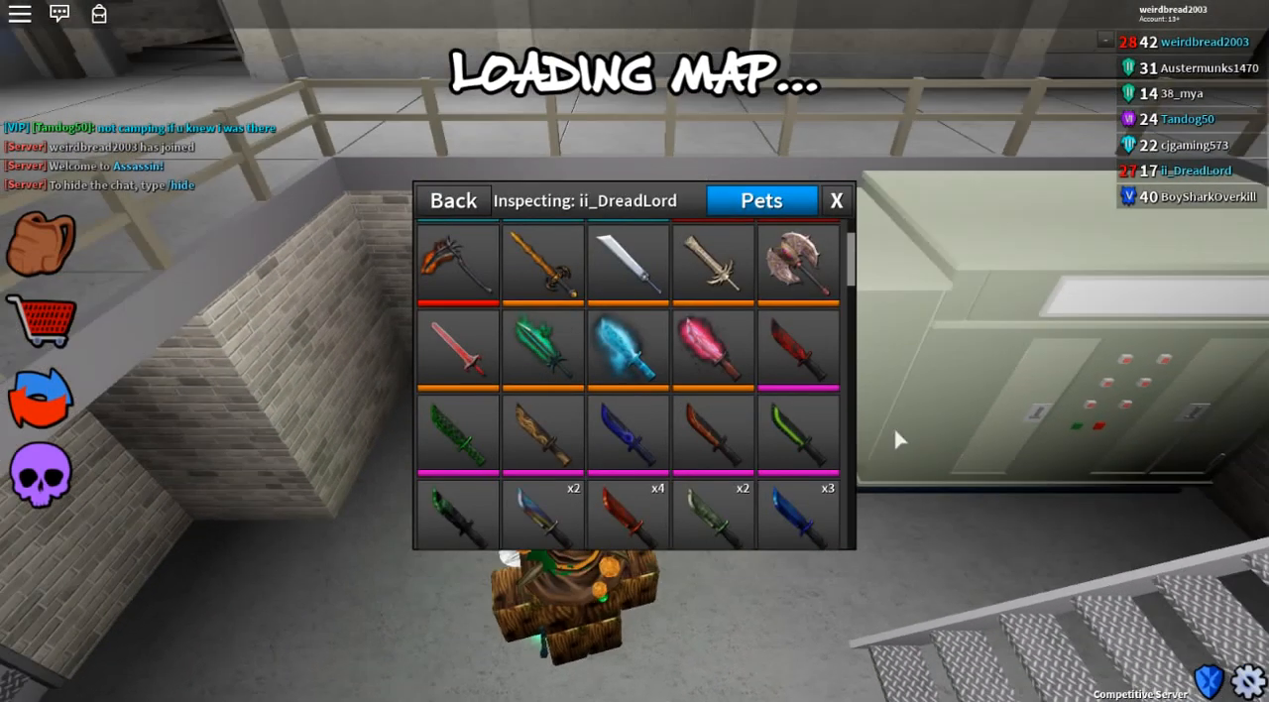
scroll("up", 3)
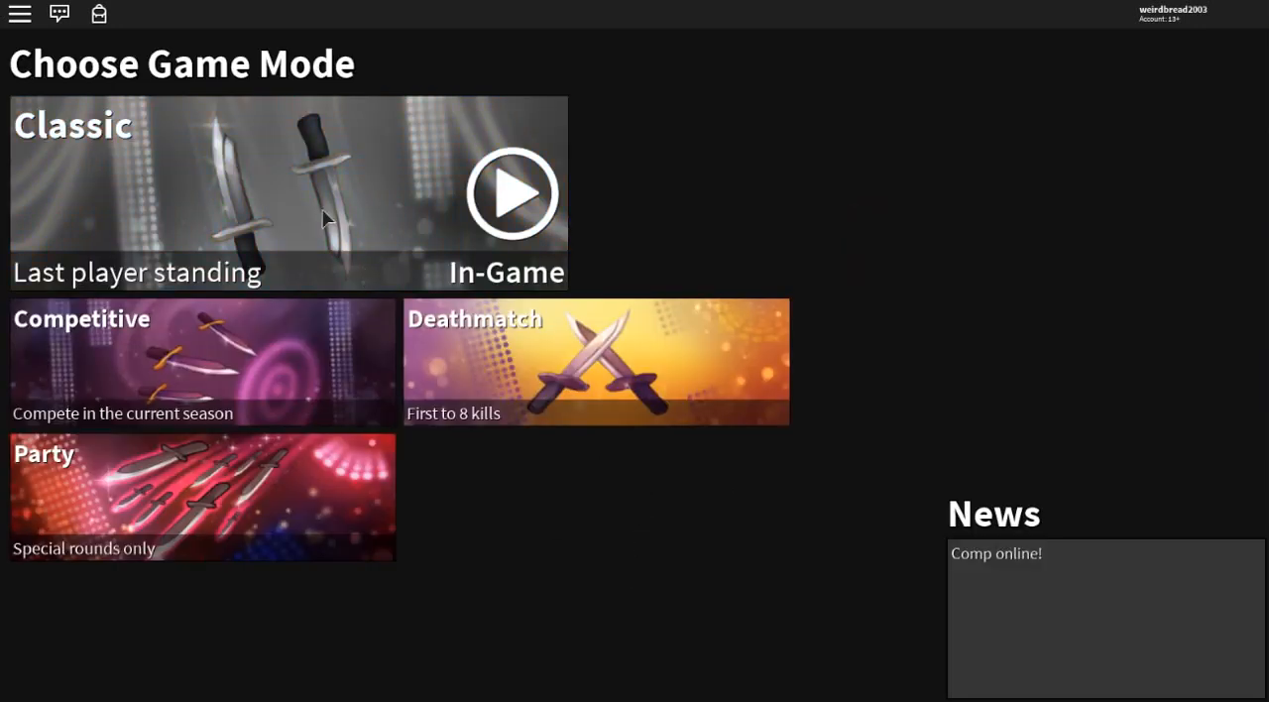
Join a Classic server and bring up the list of tradable players
left_click(512, 190)
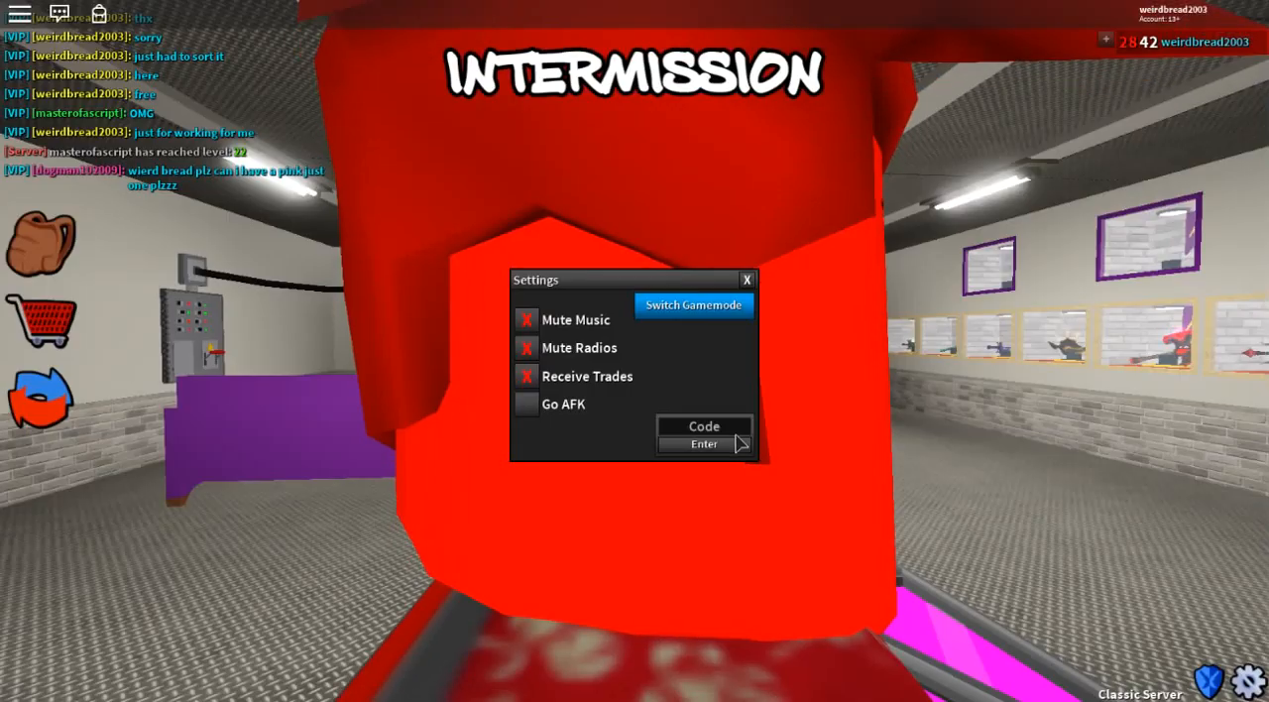
left_click(745, 278)
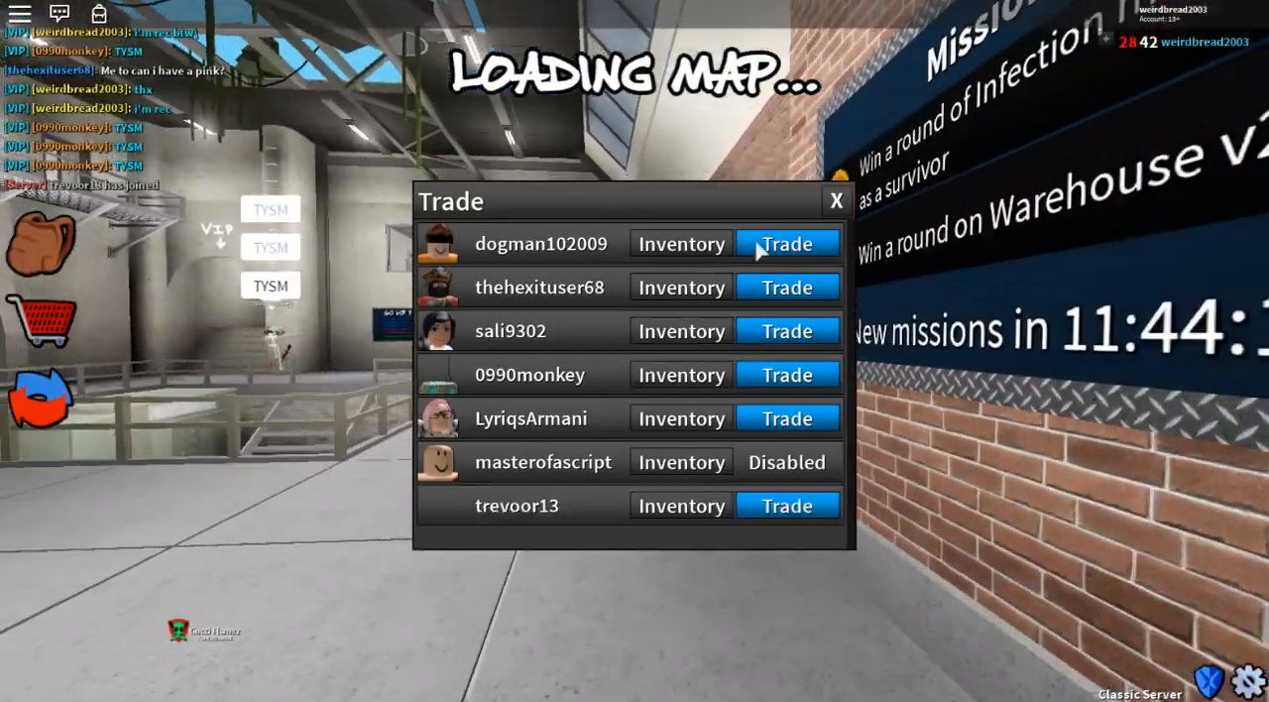
left_click(680, 244)
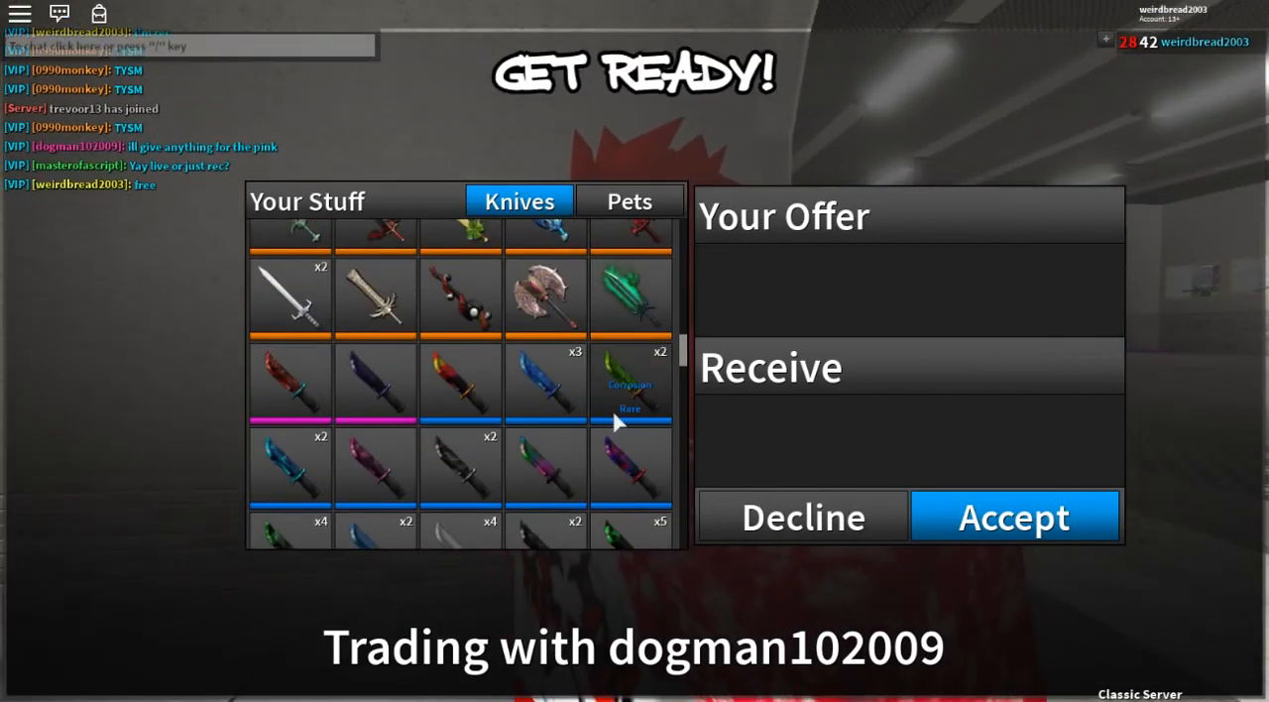
scroll("down", 3)
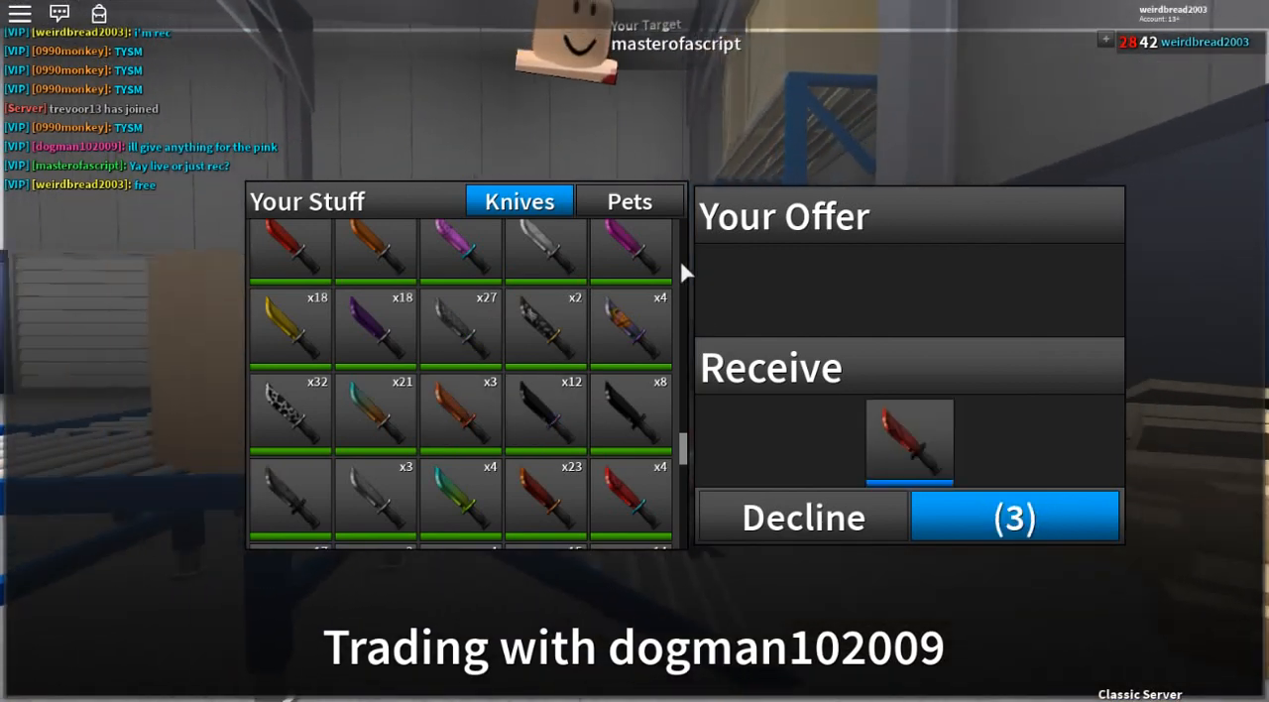
left_click(460, 248)
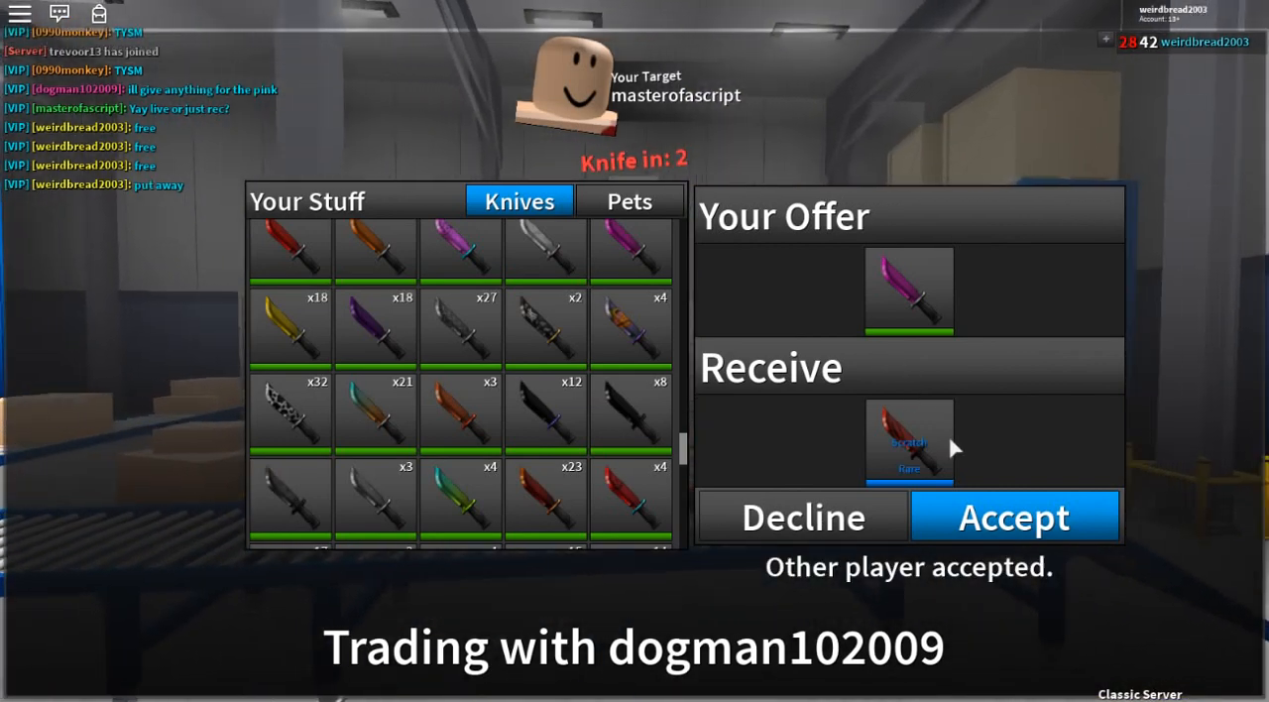
left_click(1015, 516)
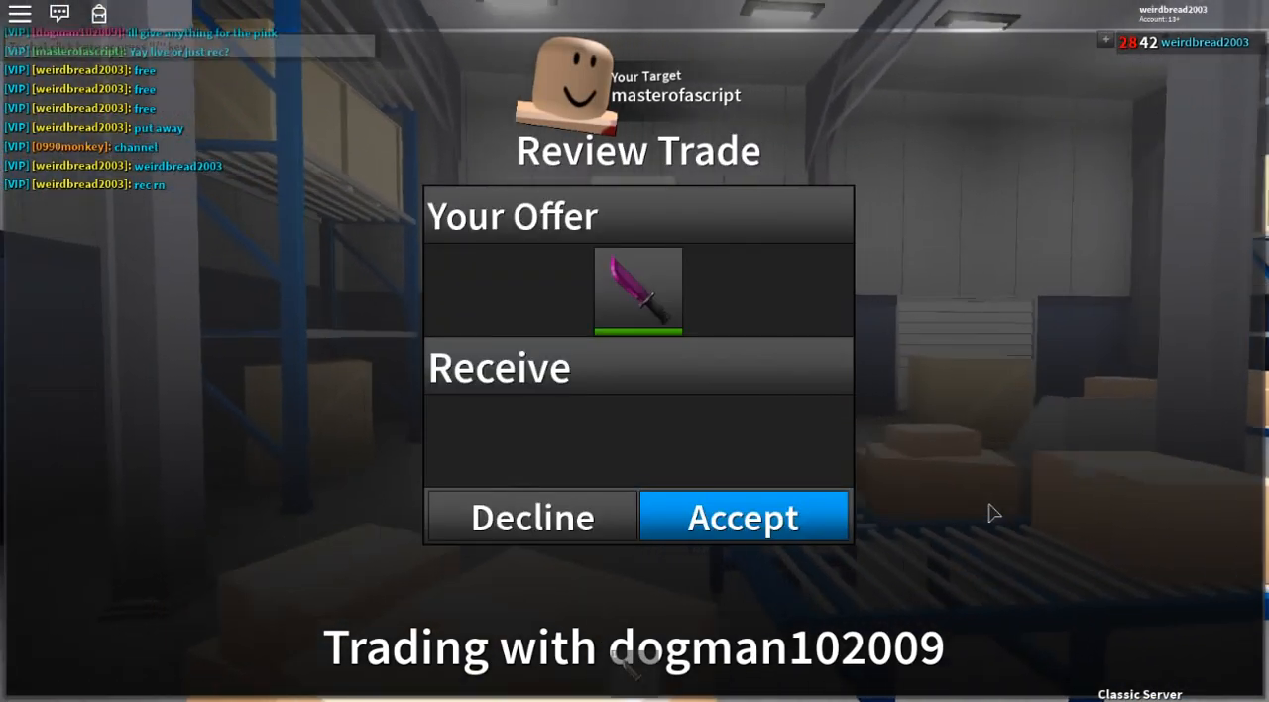
left_click(743, 515)
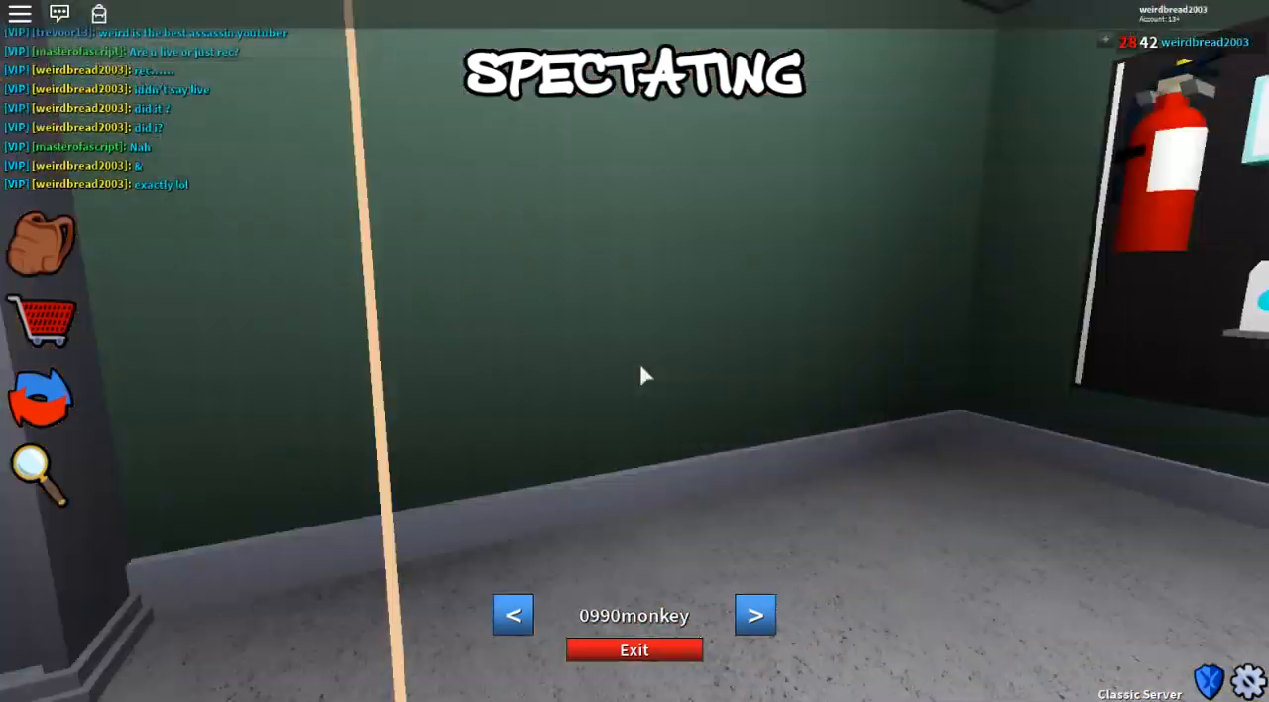
left_click(753, 614)
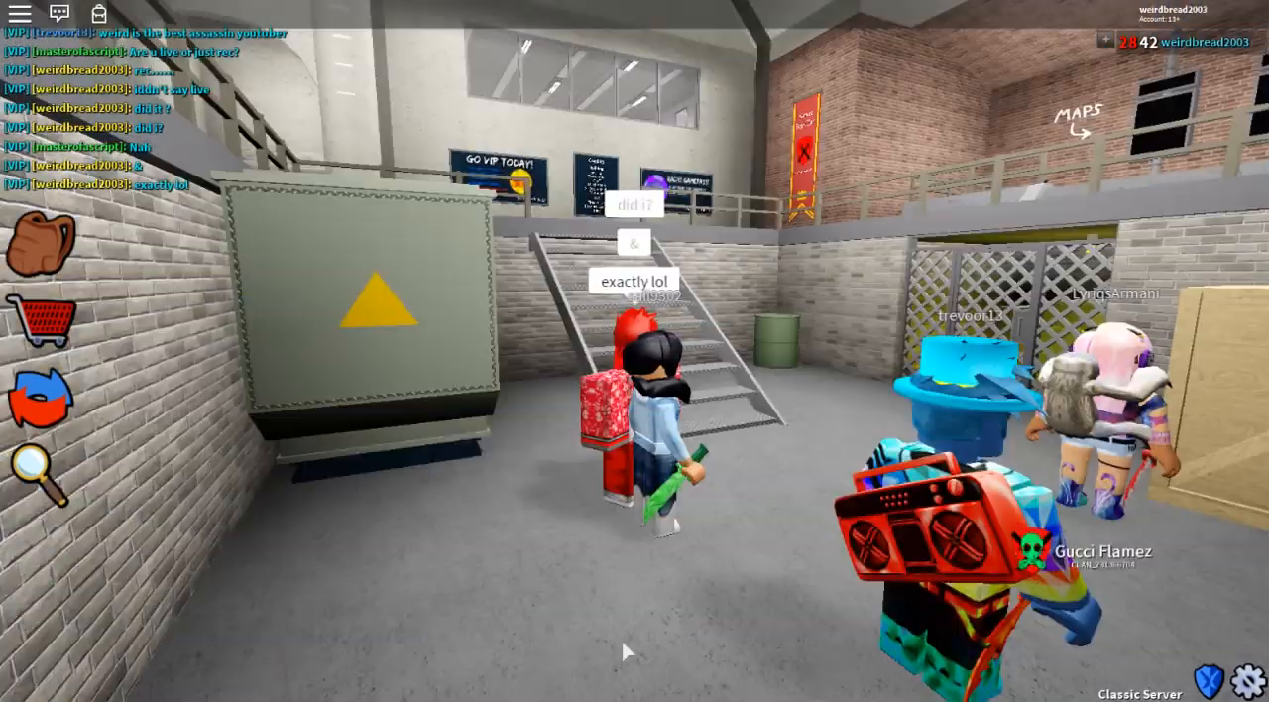